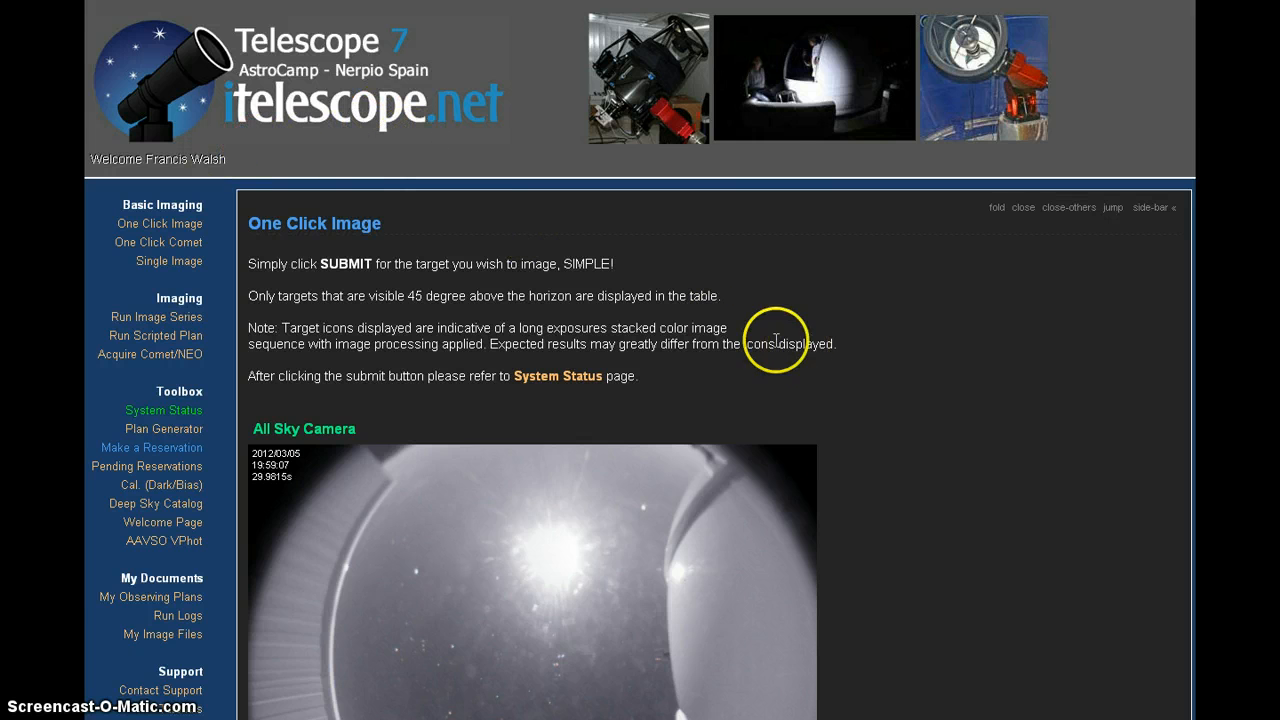
mouse_move(320, 90)
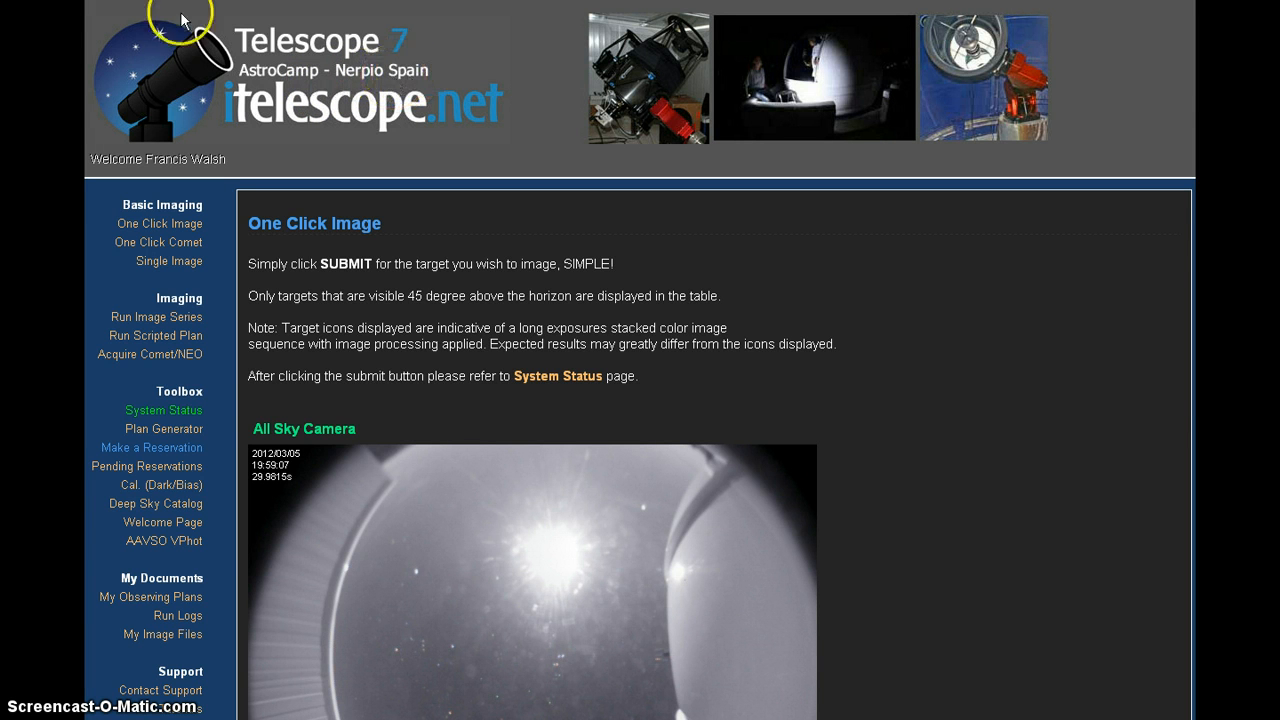
From the observatory dashboard, reach Telescope 7's Acquire Comet/NEO form.
click(164, 410)
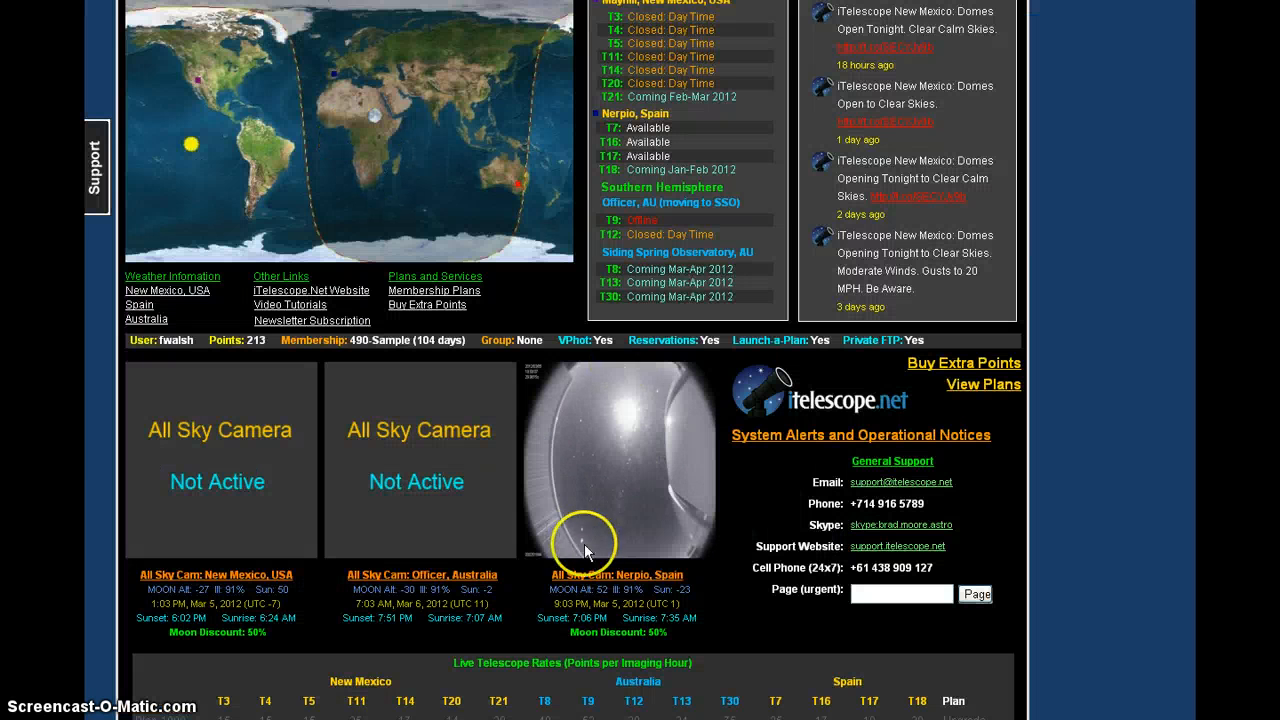
mouse_move(564, 620)
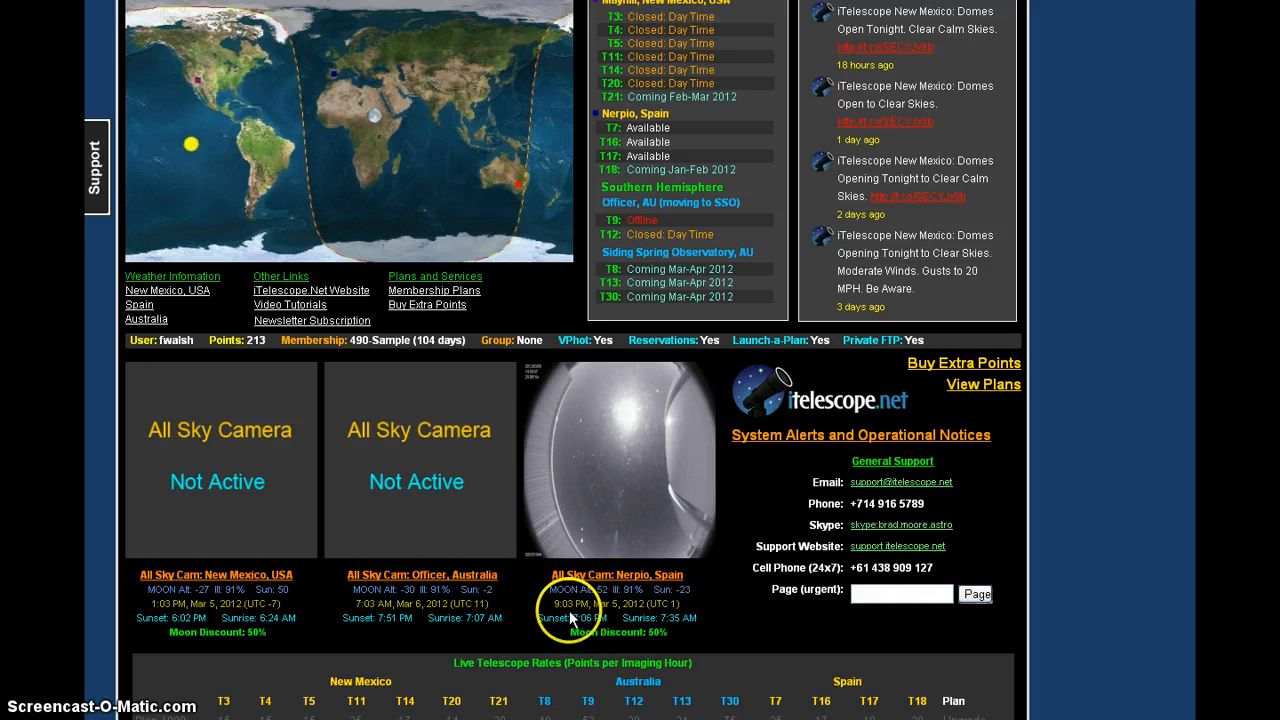
mouse_move(628, 478)
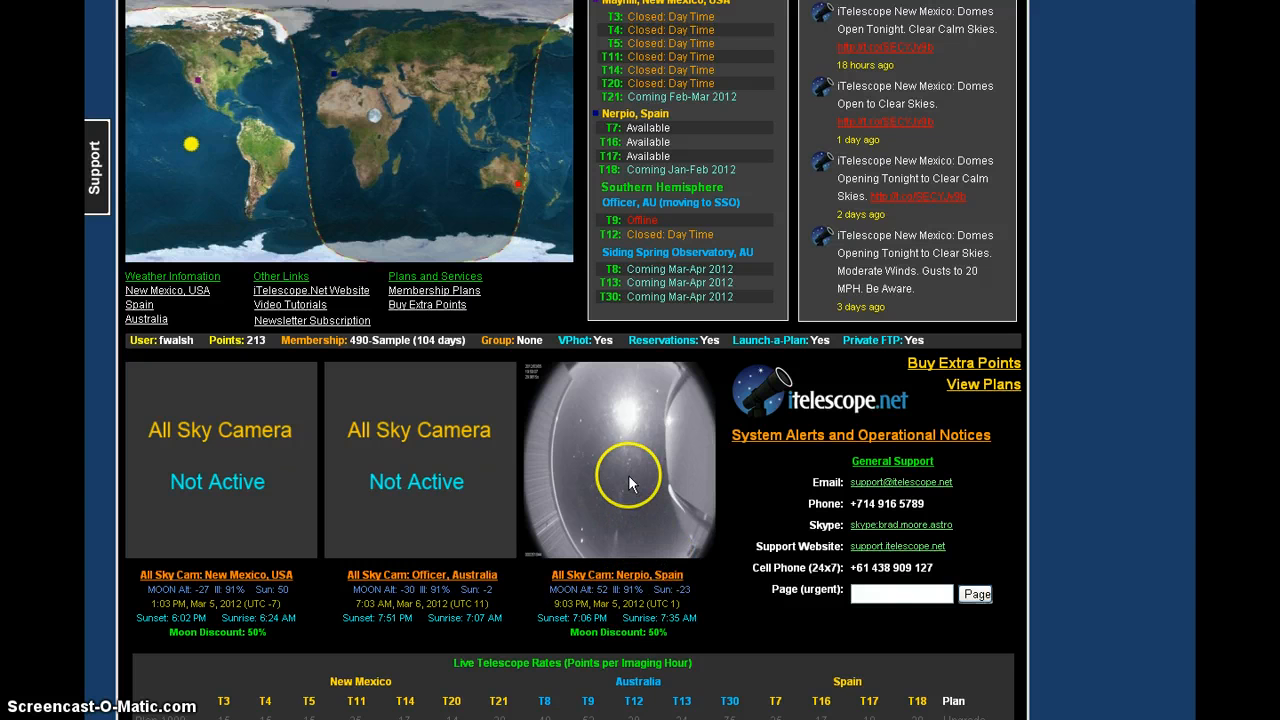
mouse_move(378, 122)
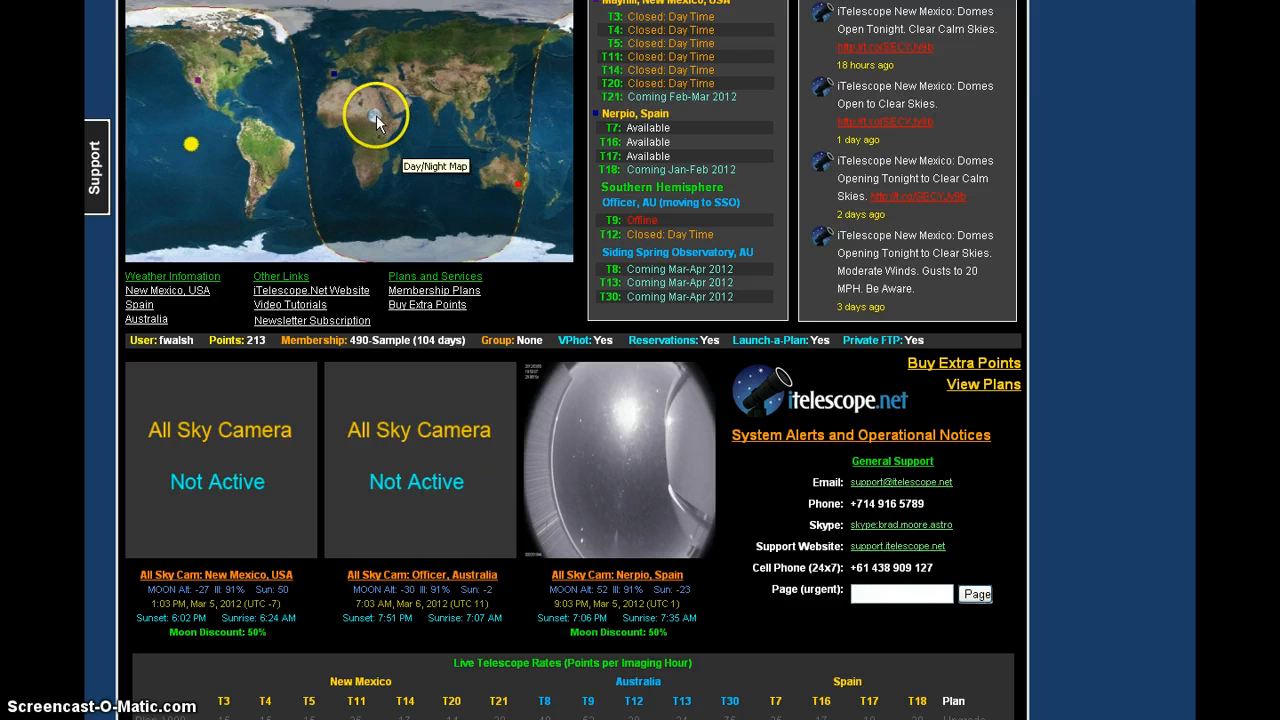
mouse_move(658, 634)
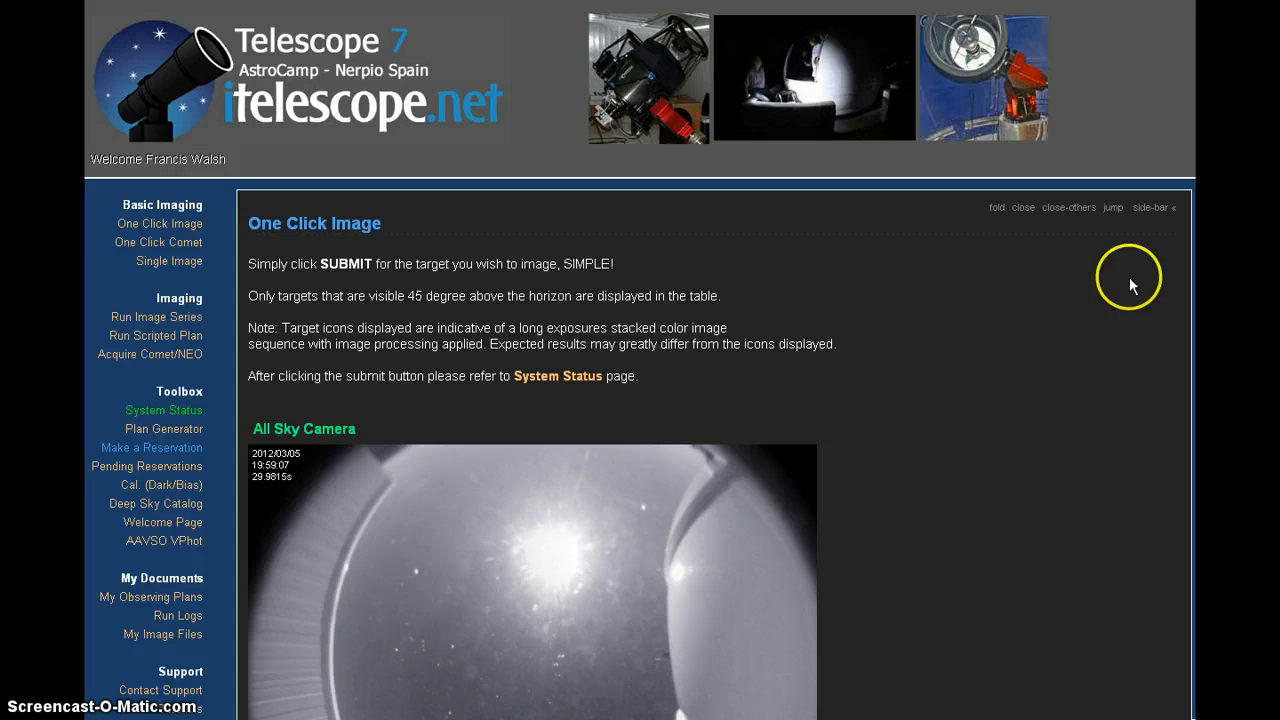
scroll(down, 3)
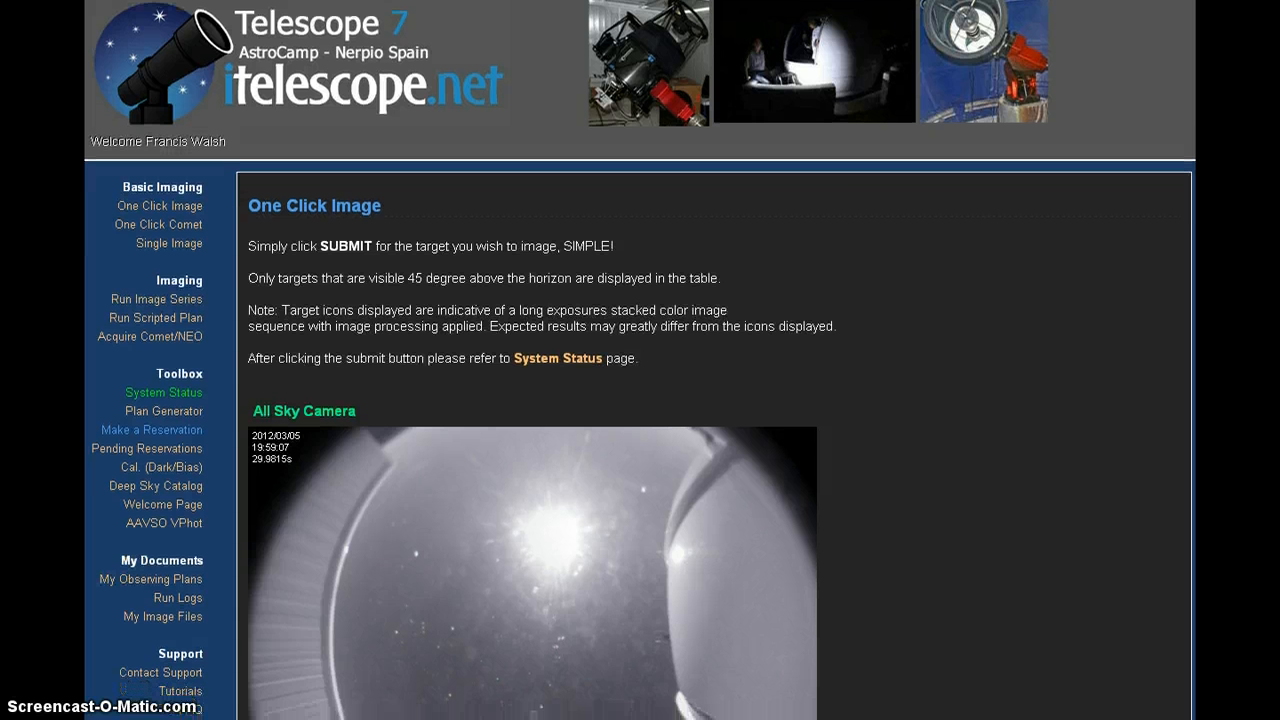
scroll(down, 3)
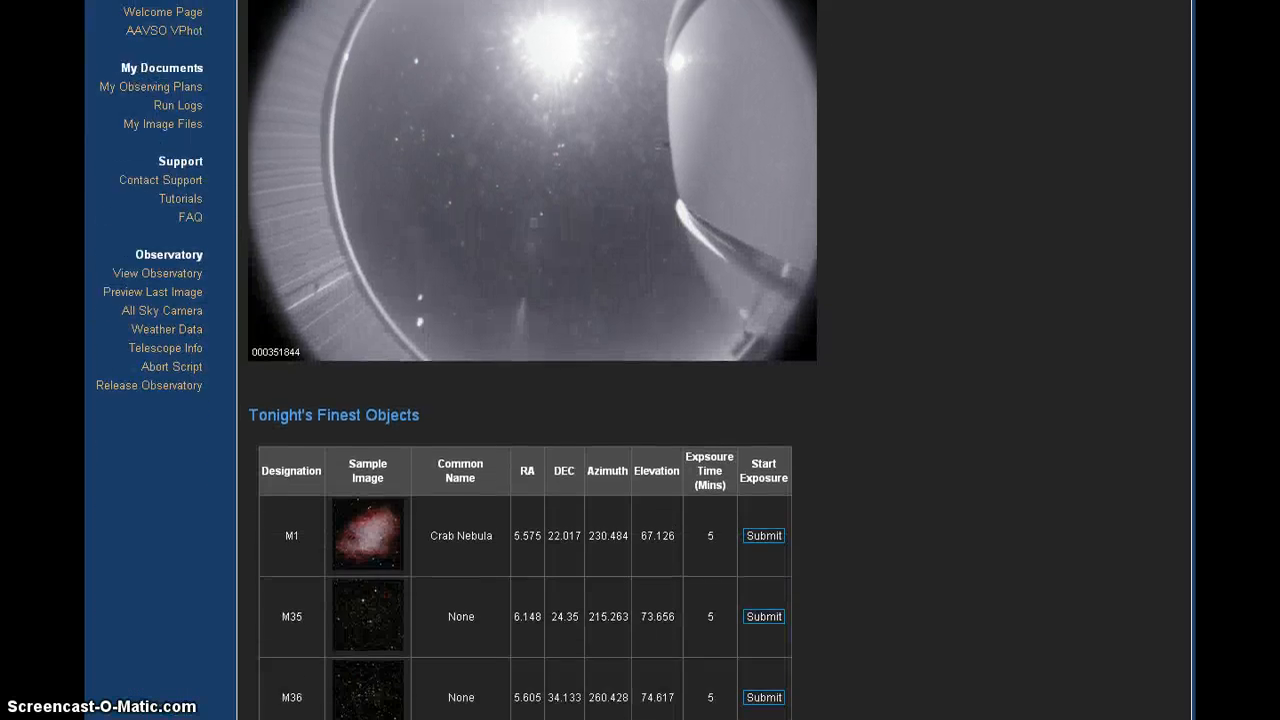
scroll(down, 3)
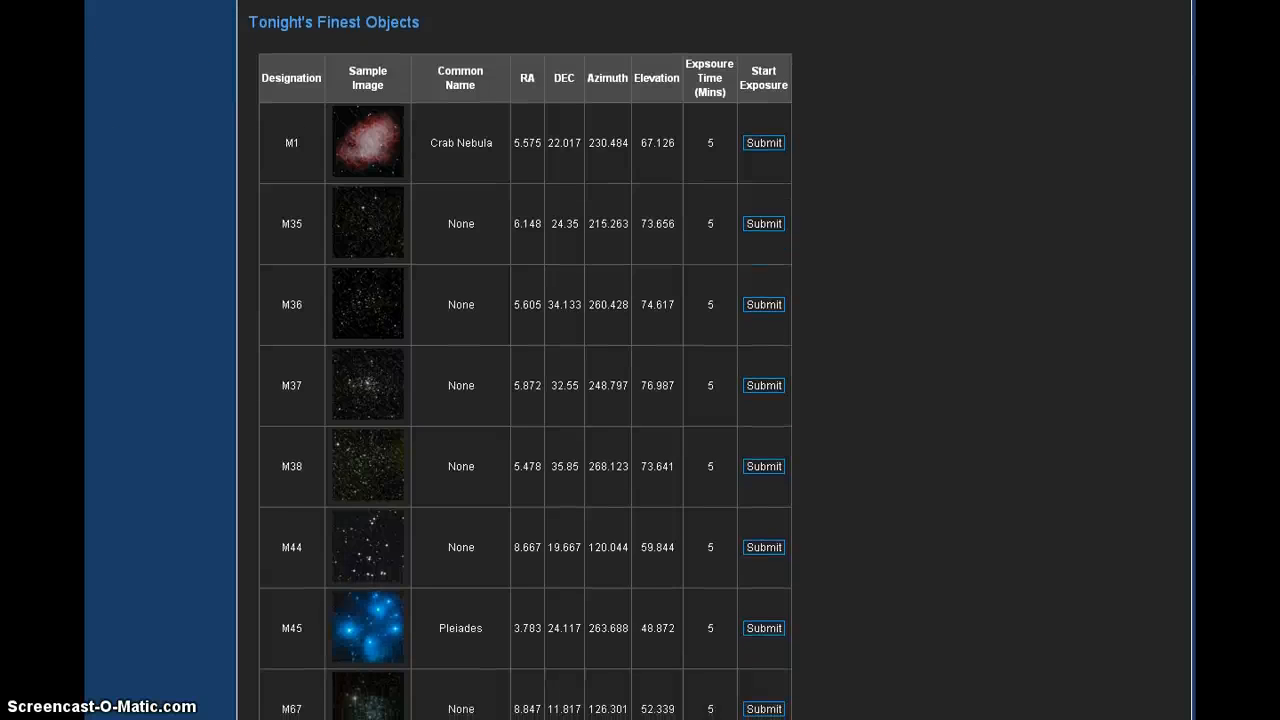
scroll(down, 3)
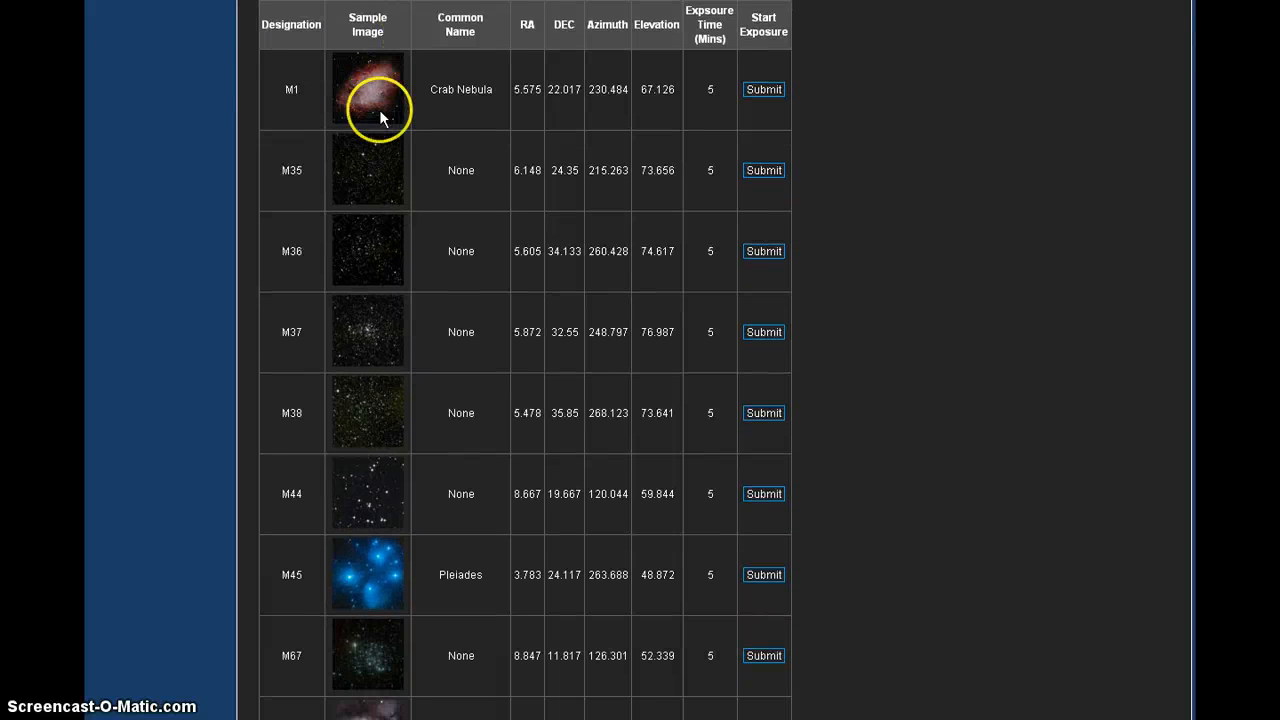
mouse_move(688, 456)
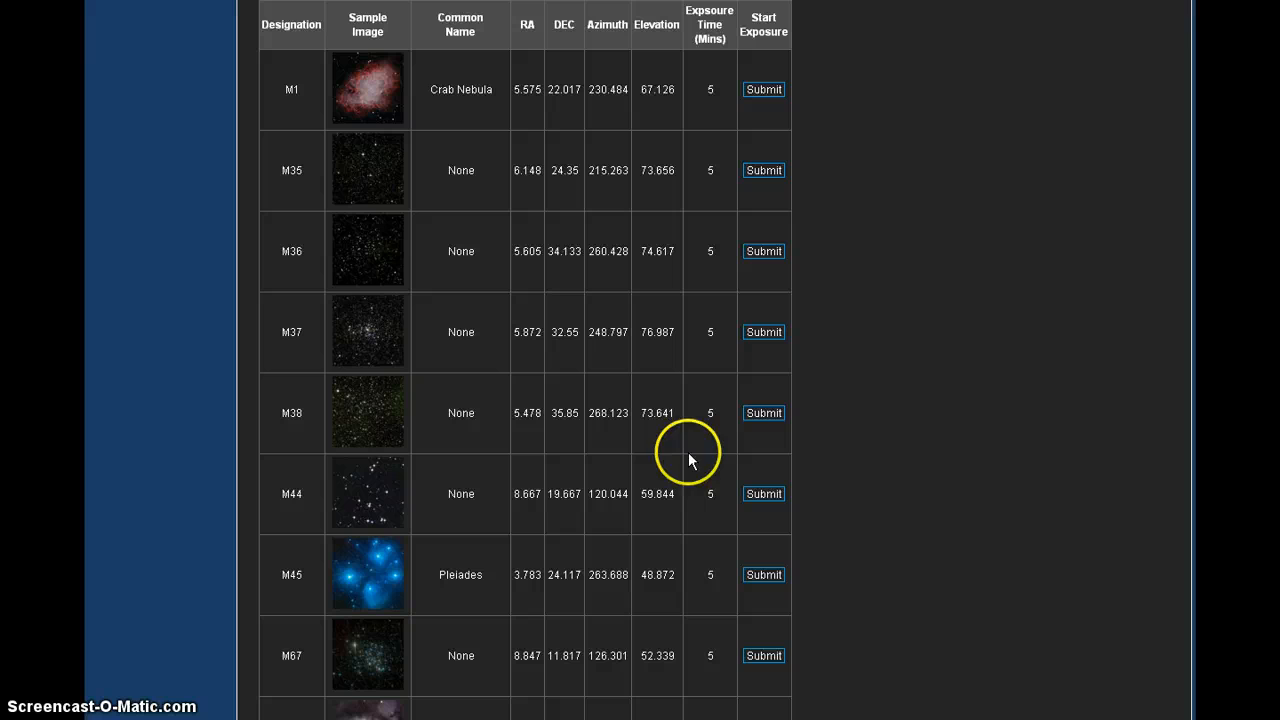
scroll(down, 3)
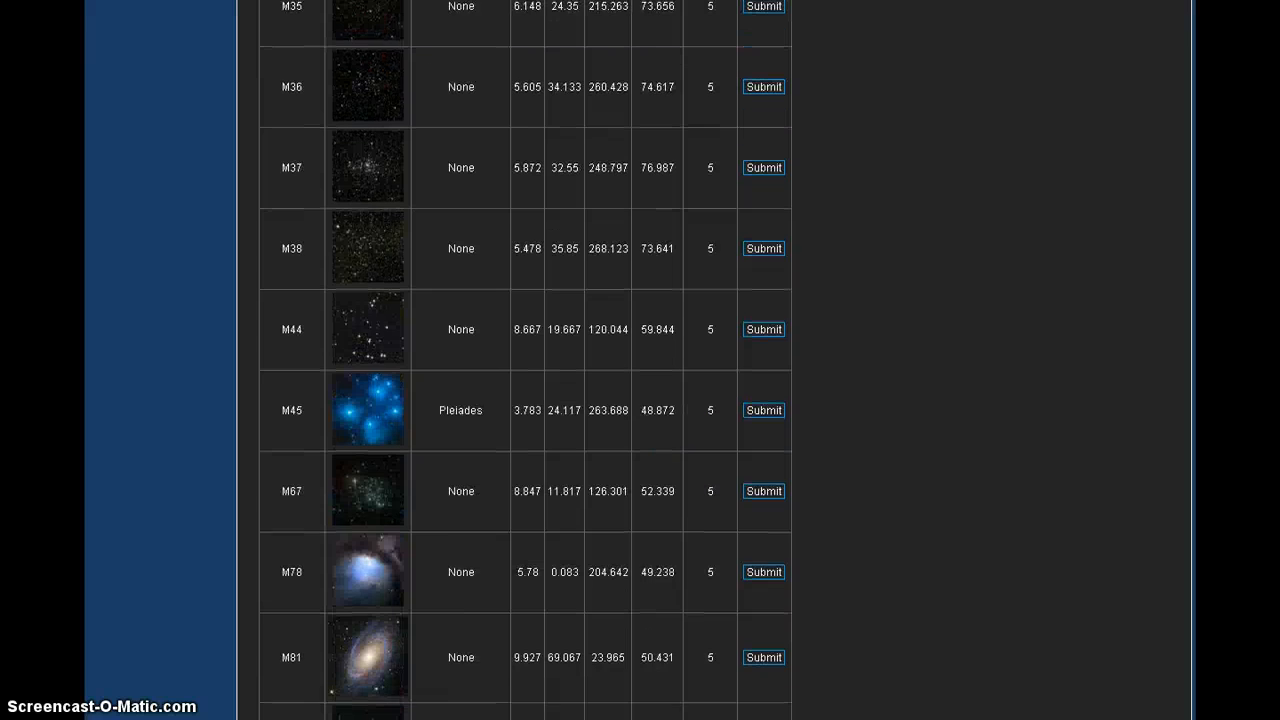
scroll(down, 3)
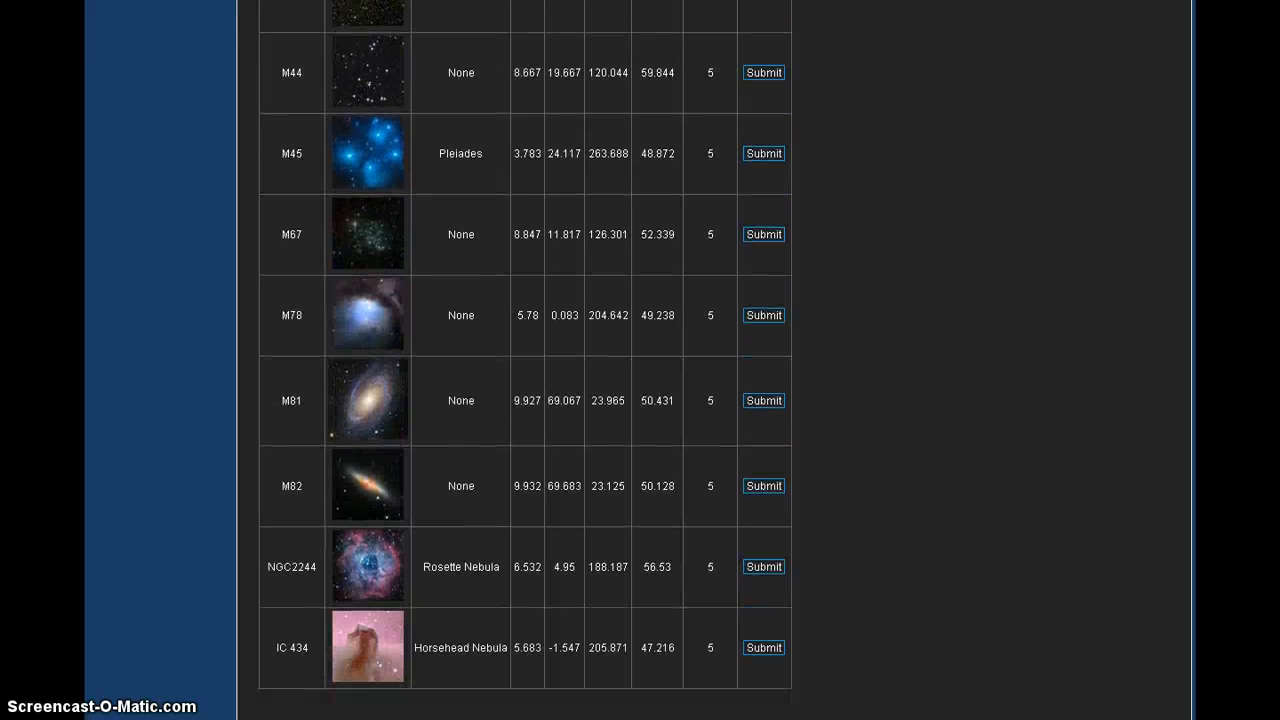
scroll(up, 3)
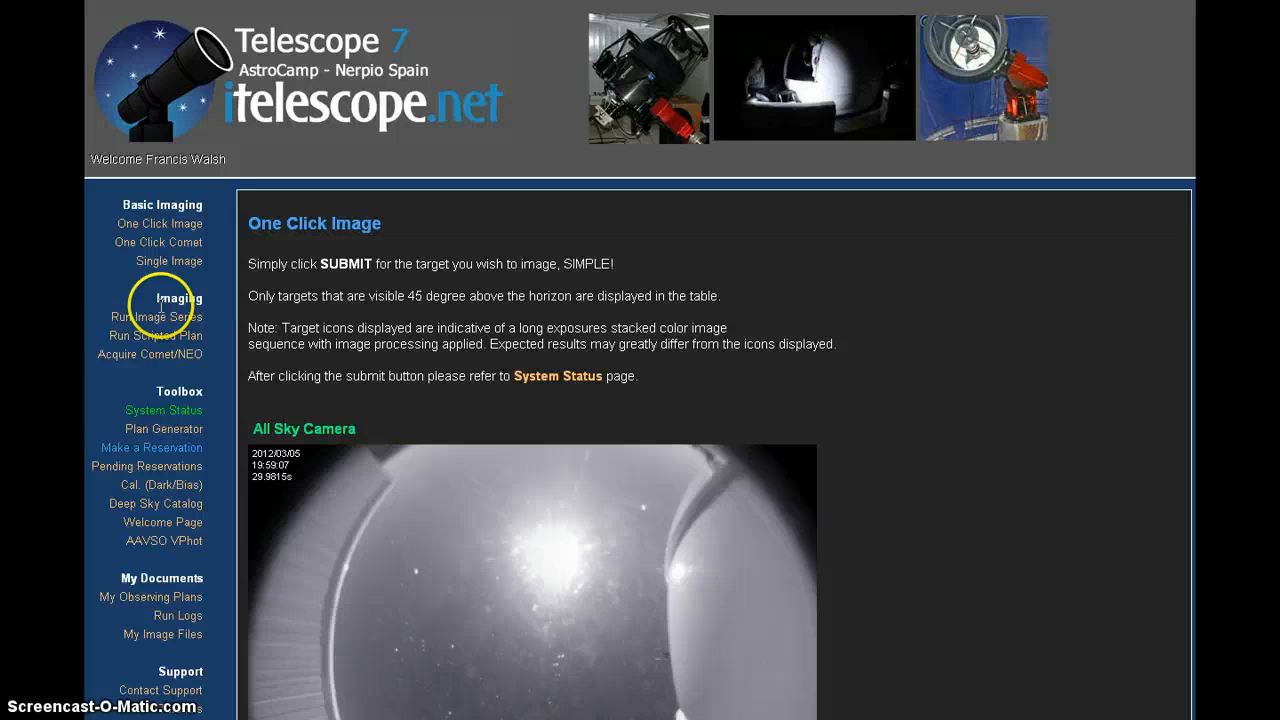
mouse_move(156, 354)
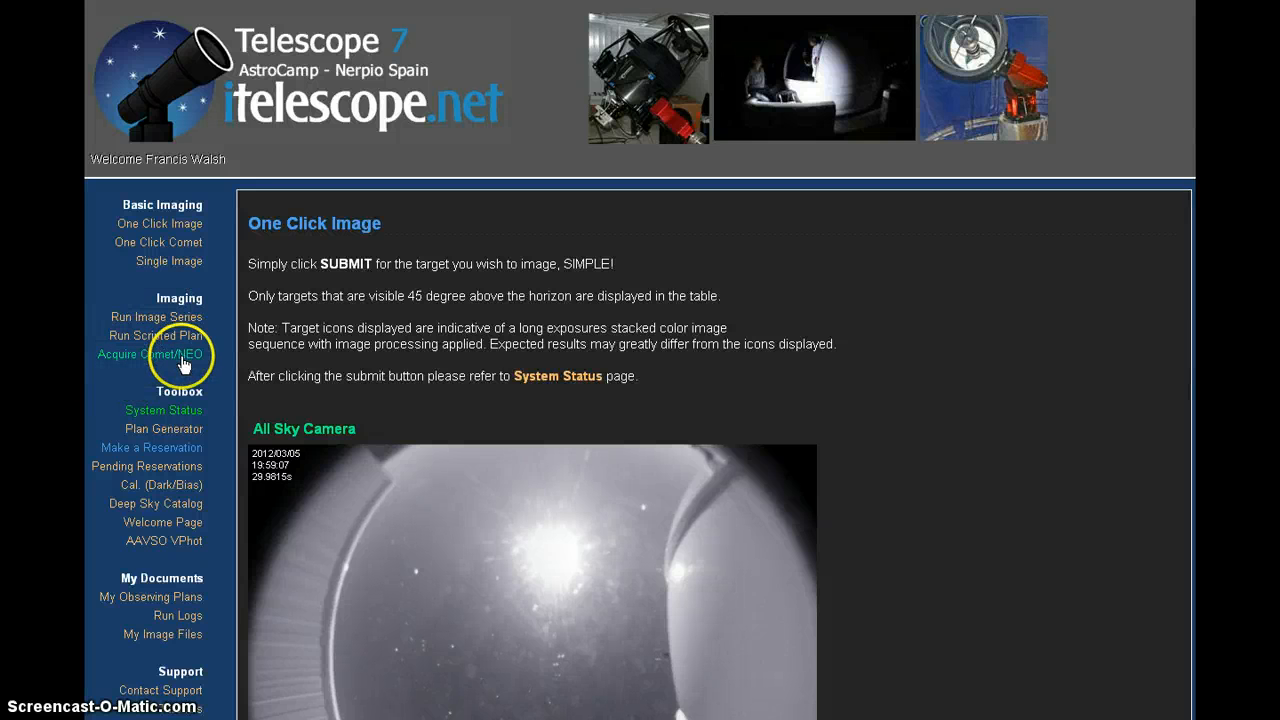
click(150, 354)
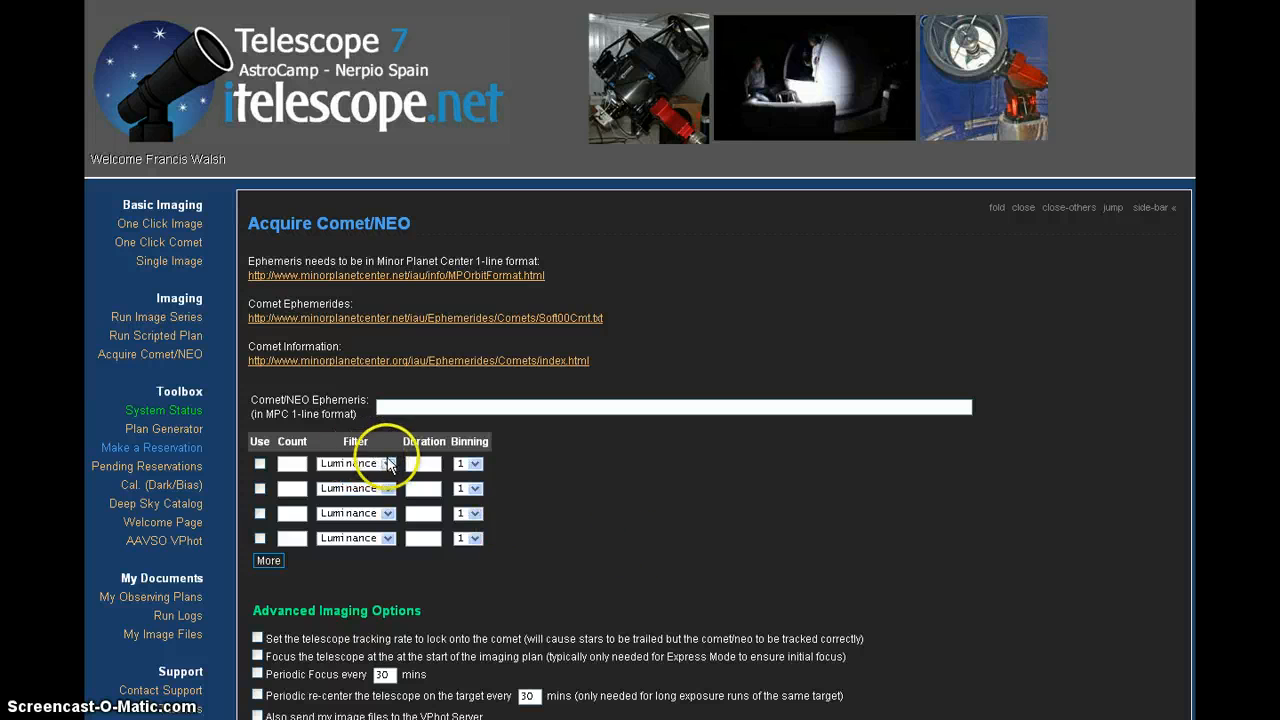
Set exposure row 1 to 3 Red-filter frames, duration 45, binning 2.
click(388, 464)
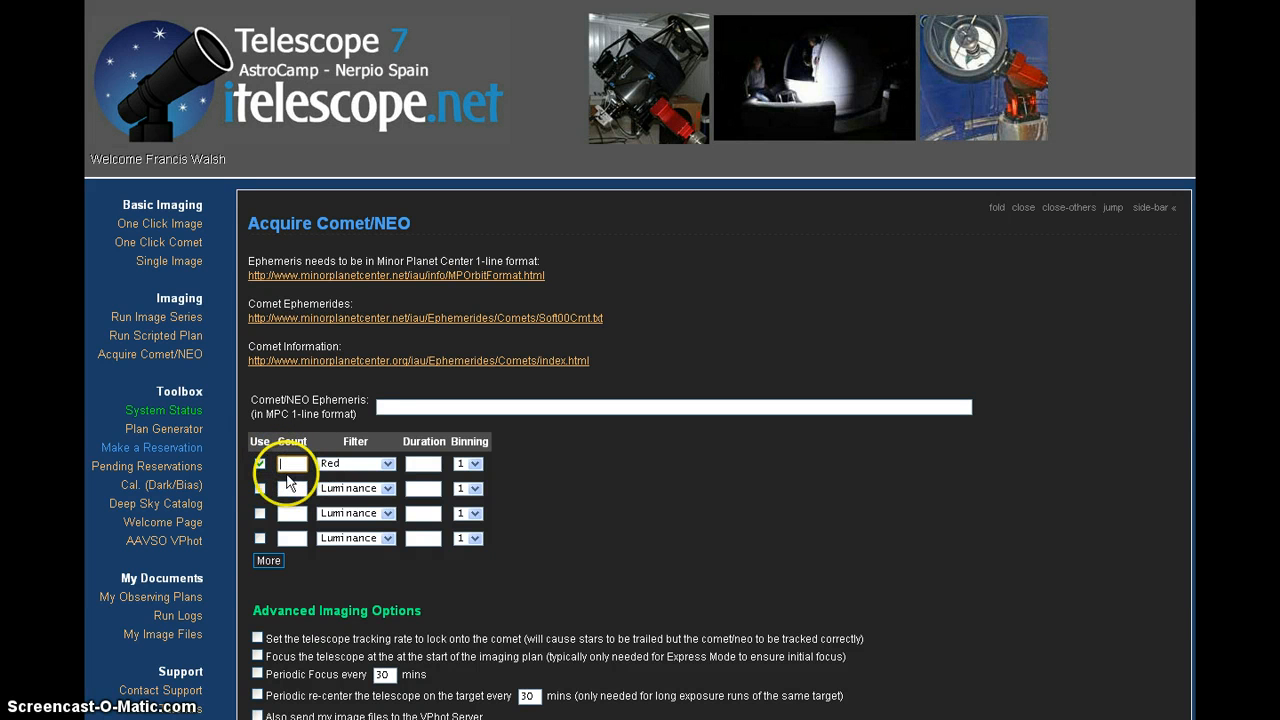
text(3)
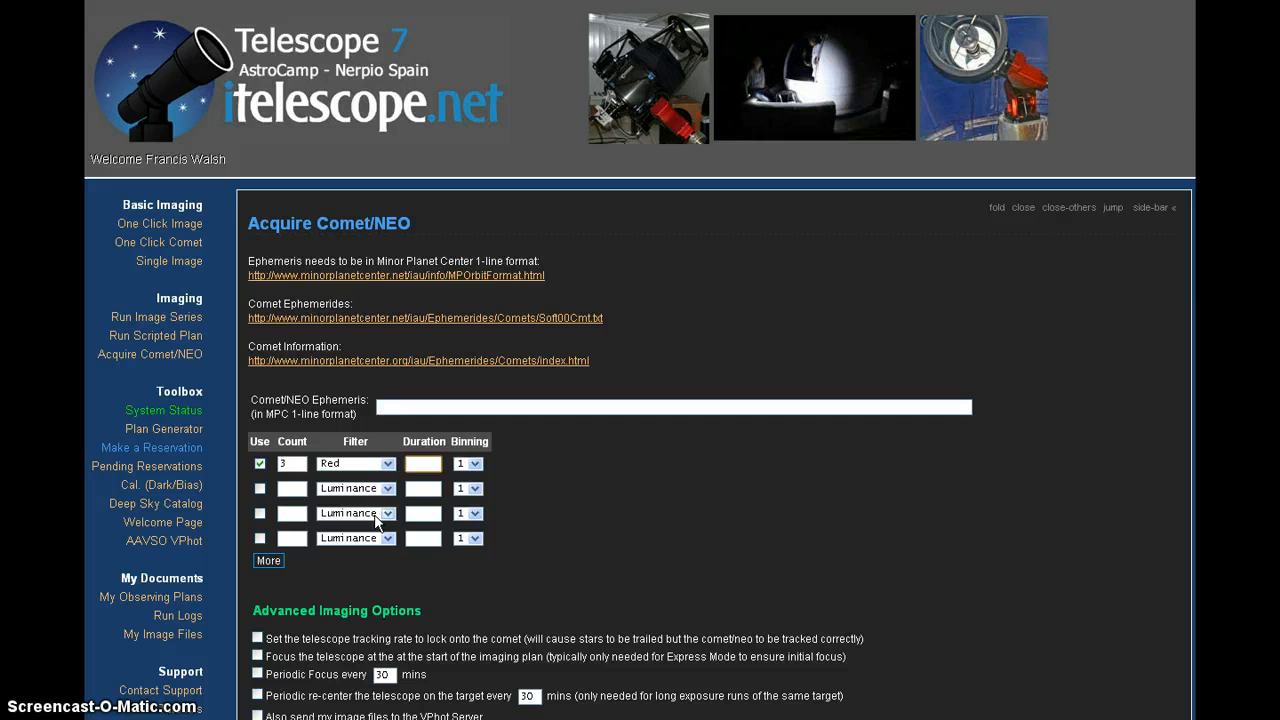
mouse_move(376, 522)
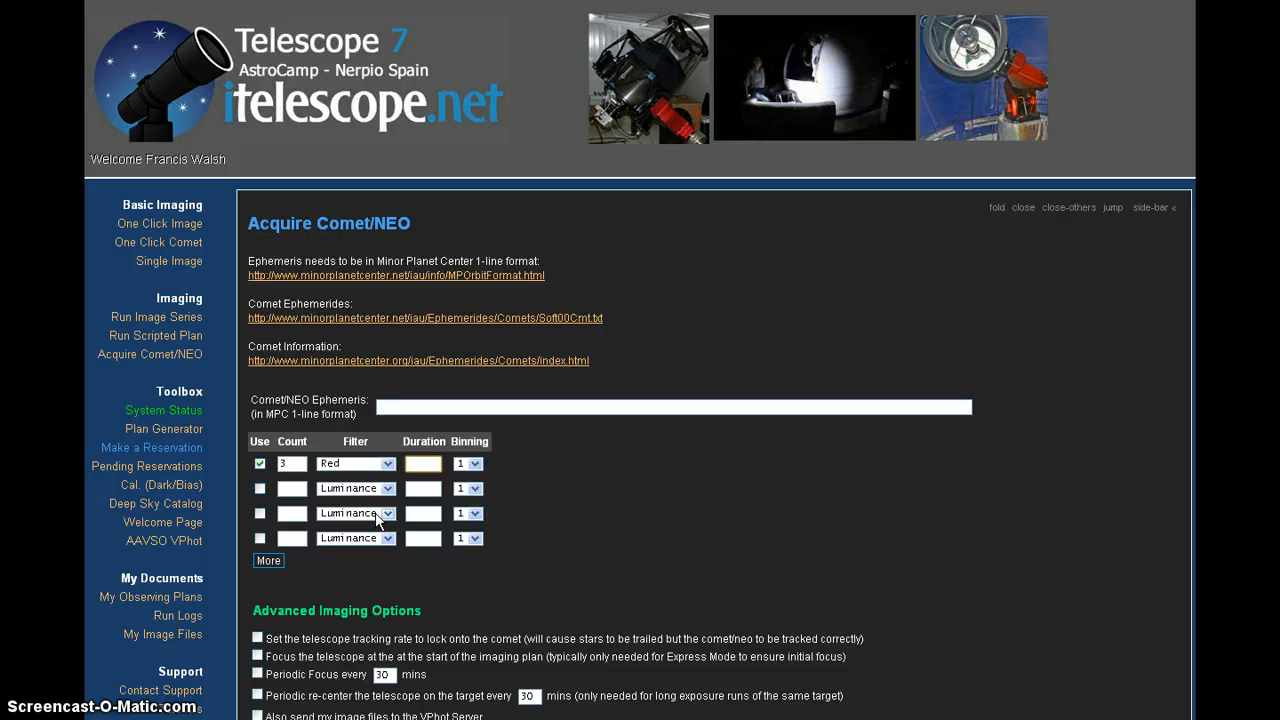
text(45)
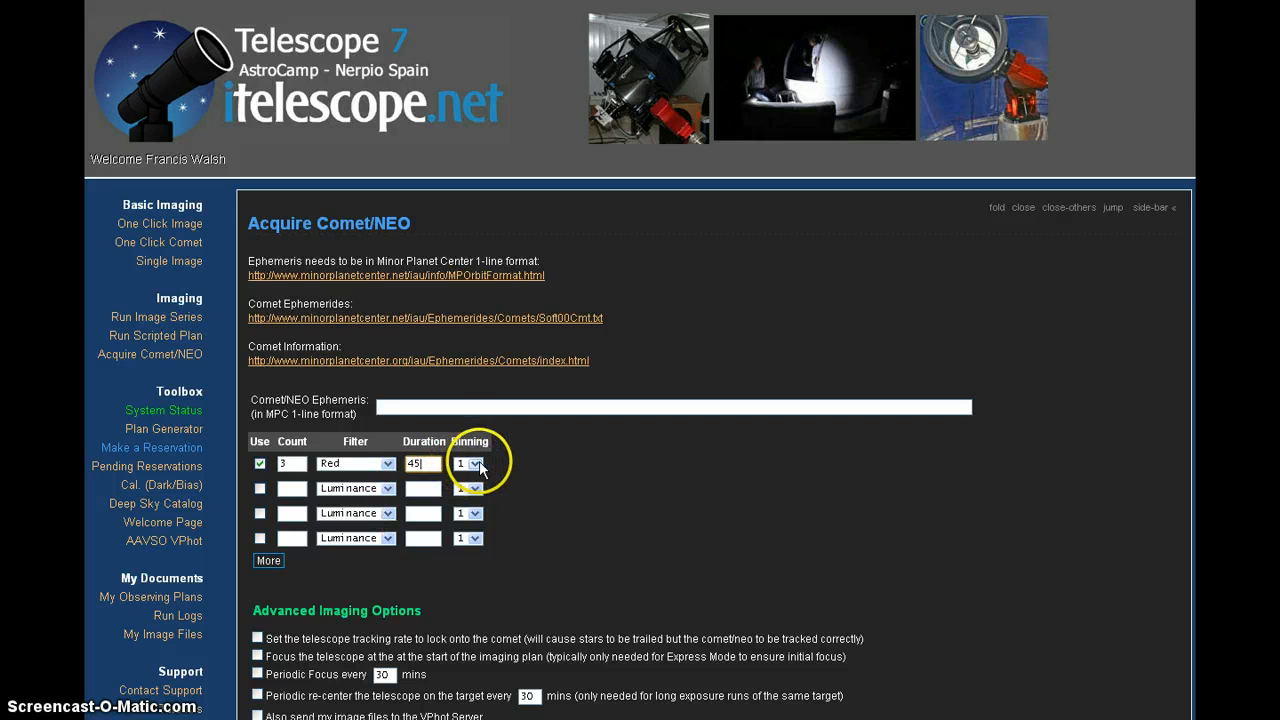
click(472, 464)
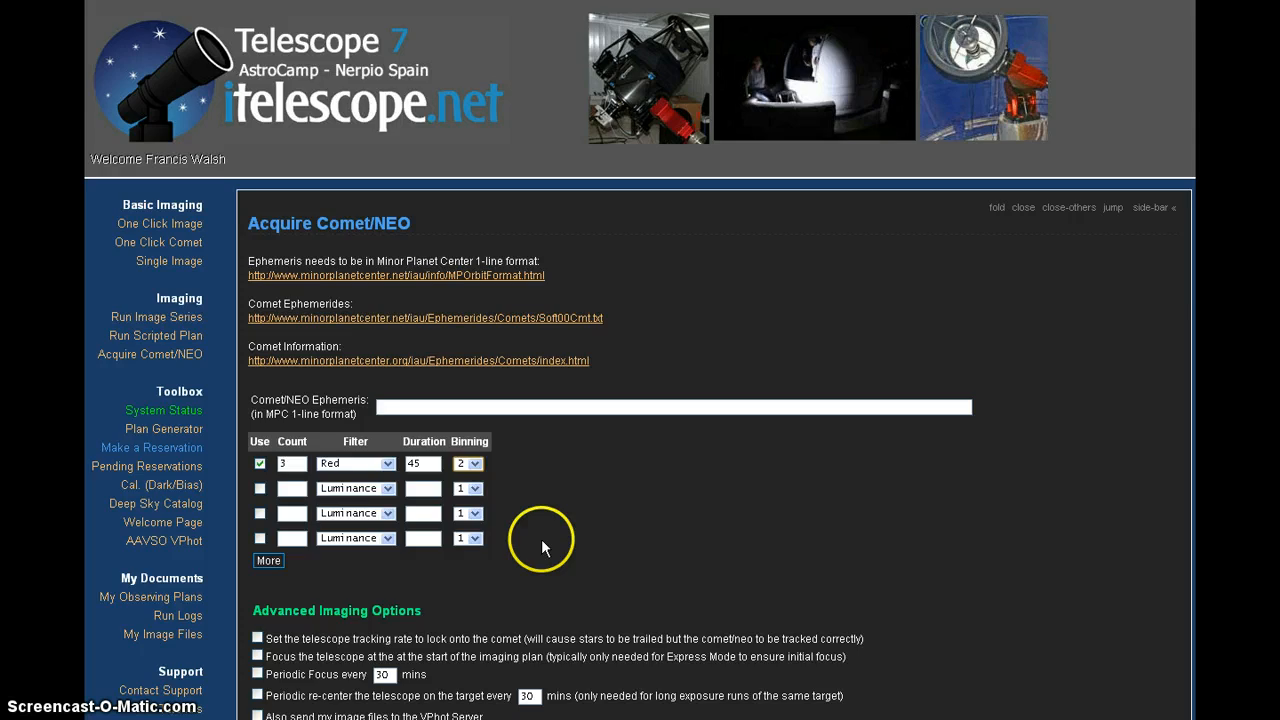
scroll(down, 3)
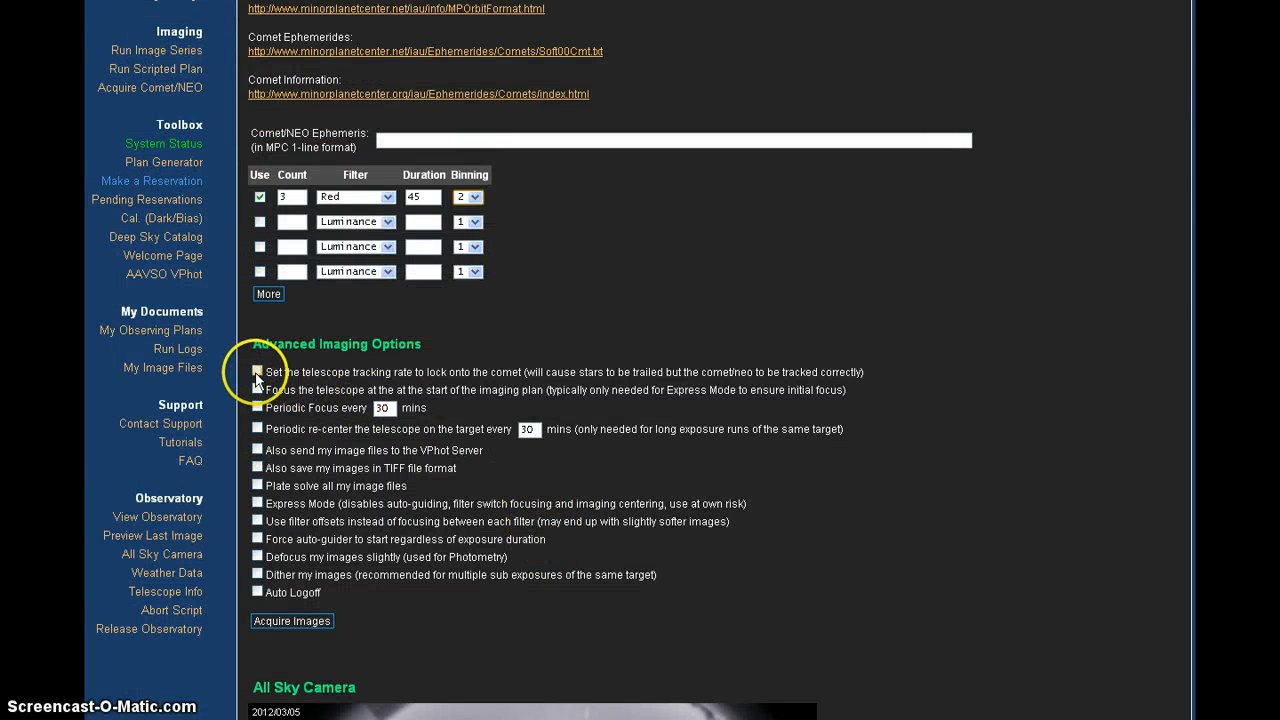
Enable comet tracking-rate lock and focus-at-start in Advanced Imaging Options.
click(256, 370)
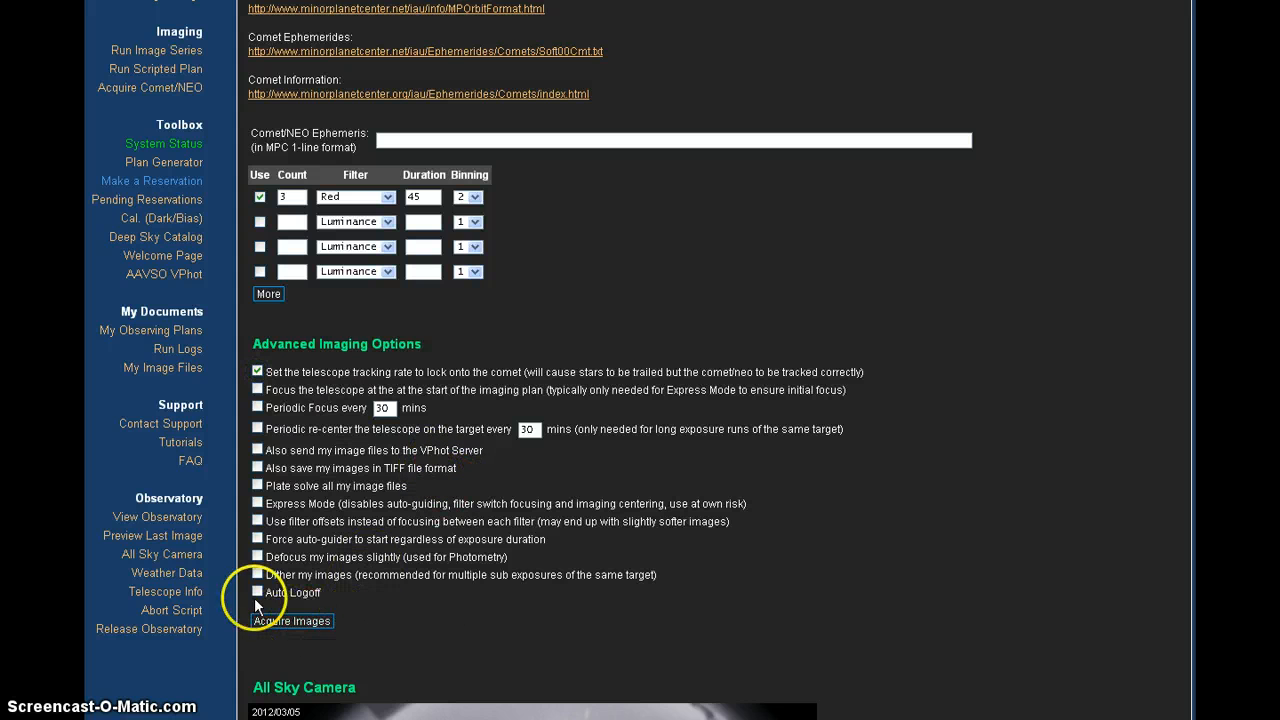
click(256, 592)
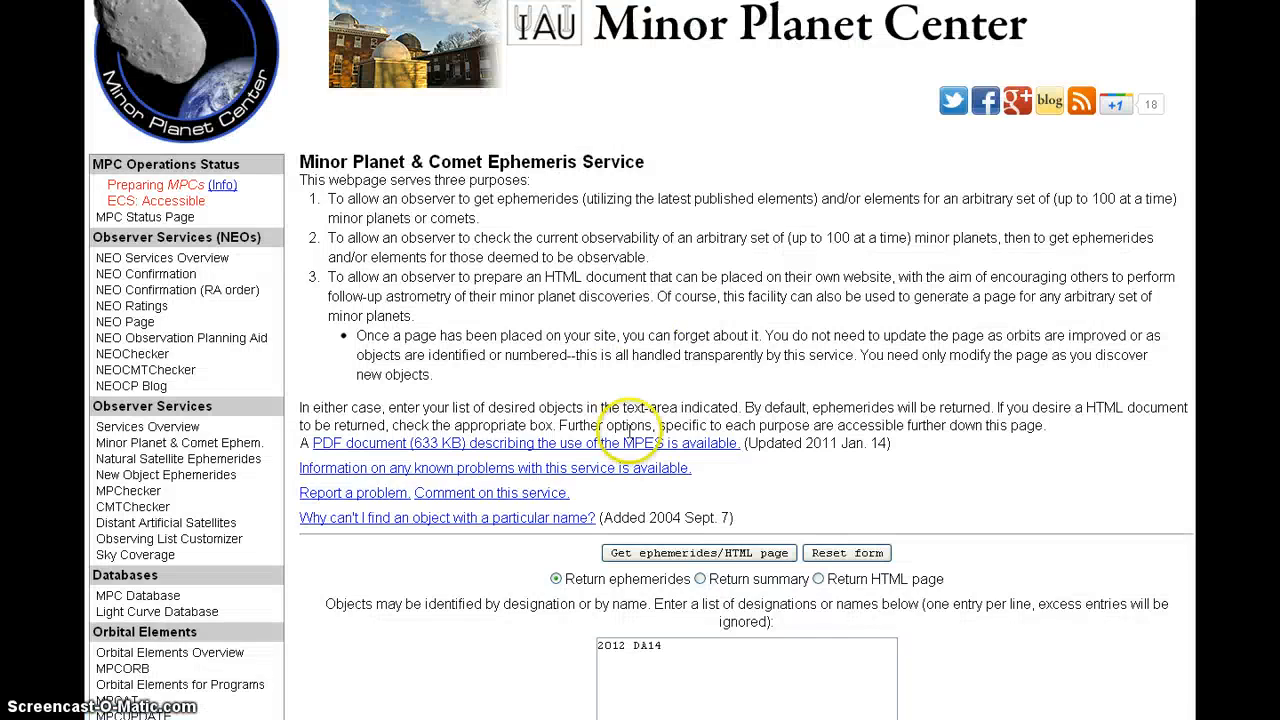
Request the 2012 DA14 ephemerides in MPC 1-line element format from the MPES form.
scroll(down, 3)
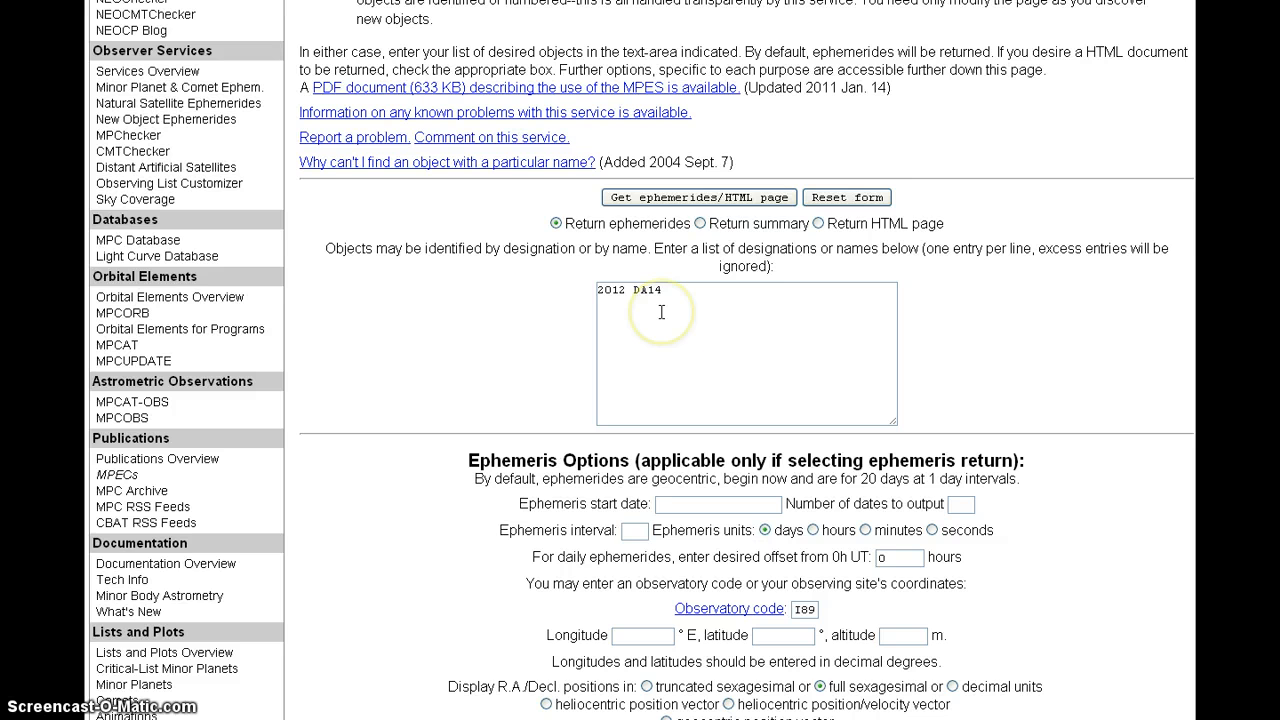
scroll(down, 3)
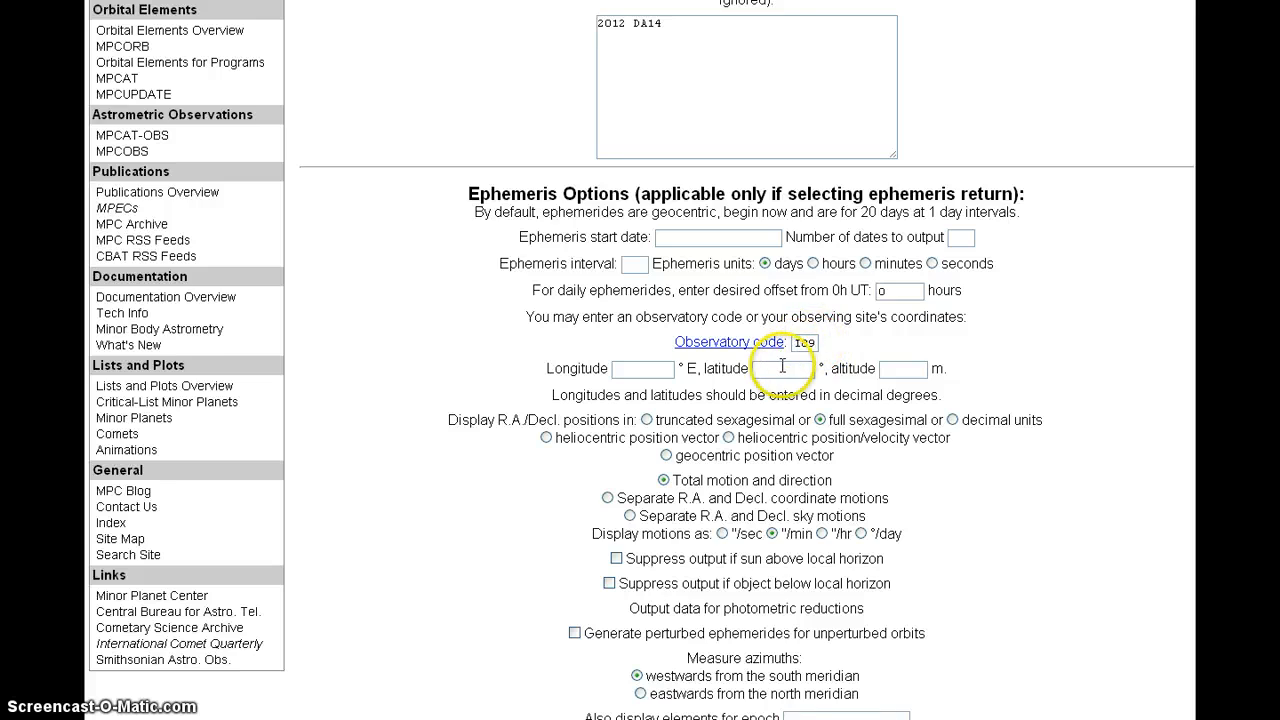
scroll(down, 3)
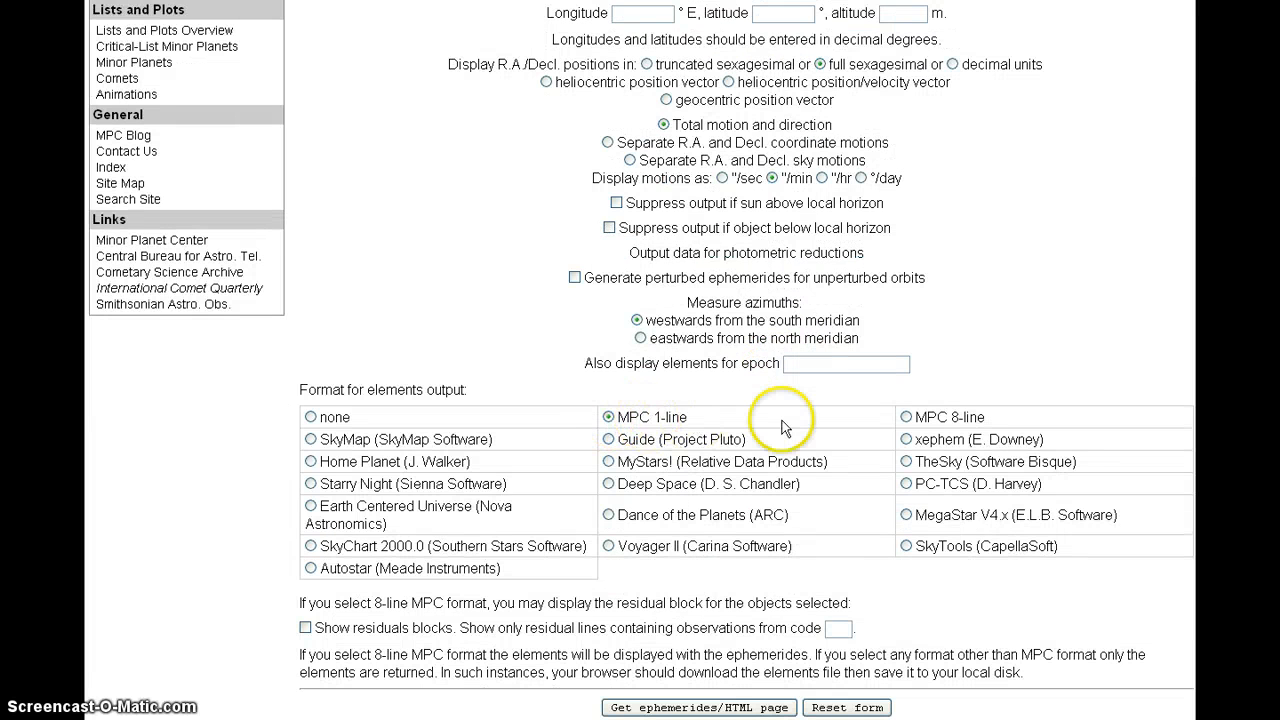
scroll(down, 3)
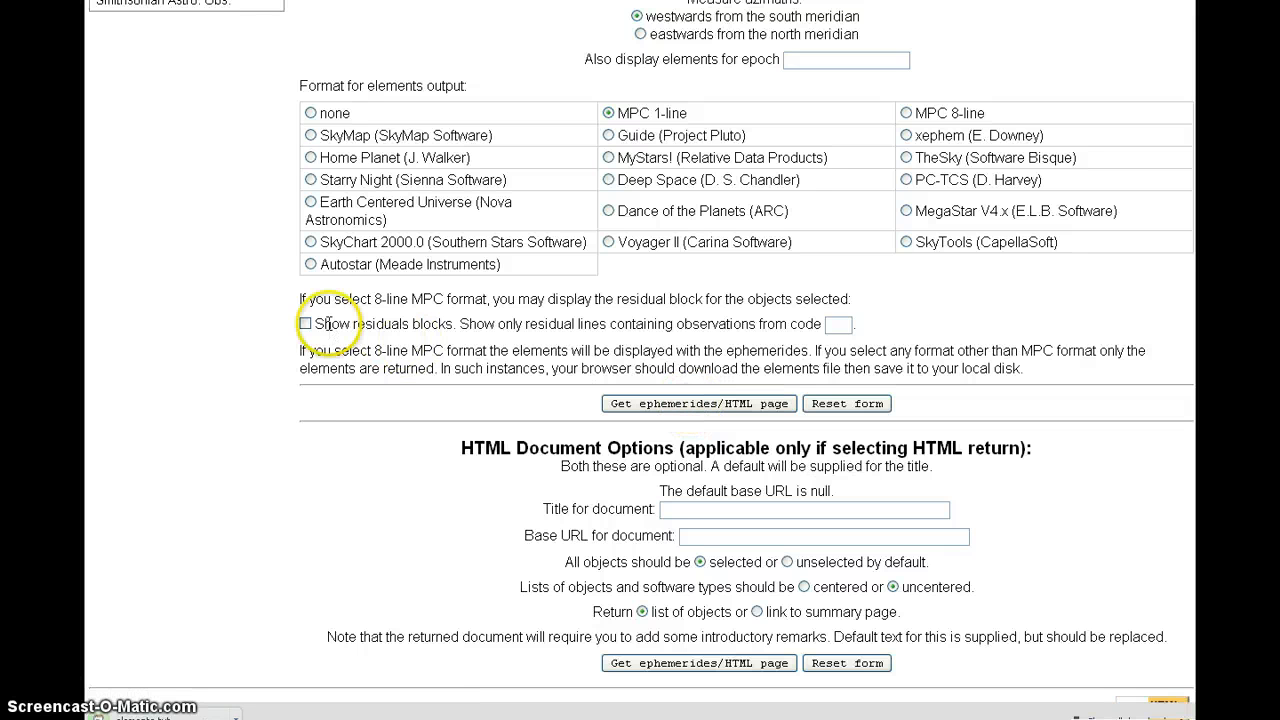
mouse_move(164, 714)
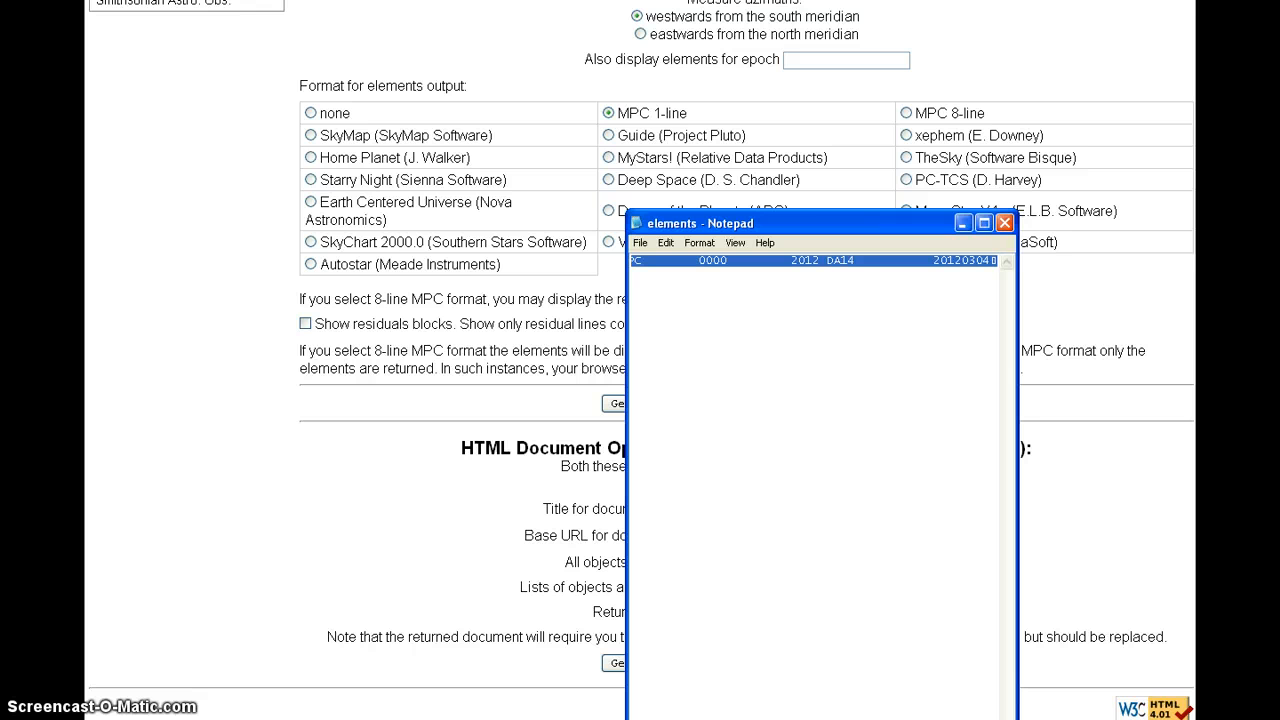
click(1004, 222)
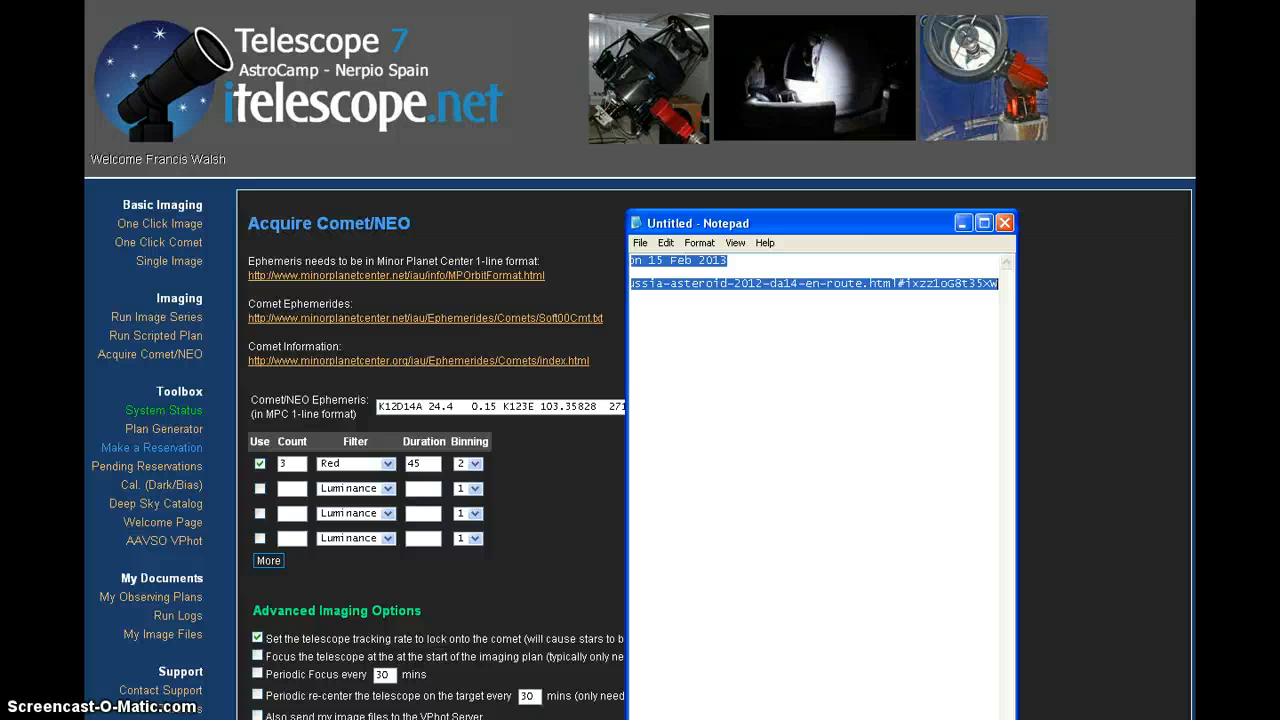
mouse_move(772, 268)
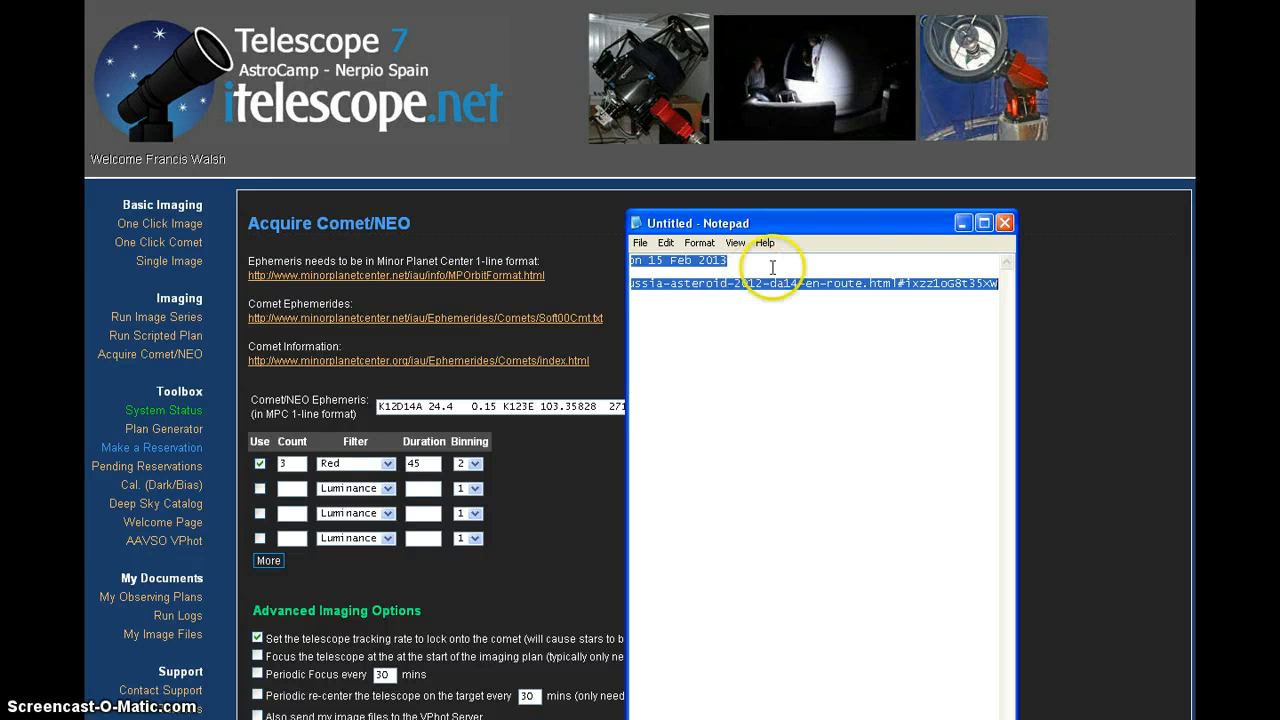
mouse_move(968, 230)
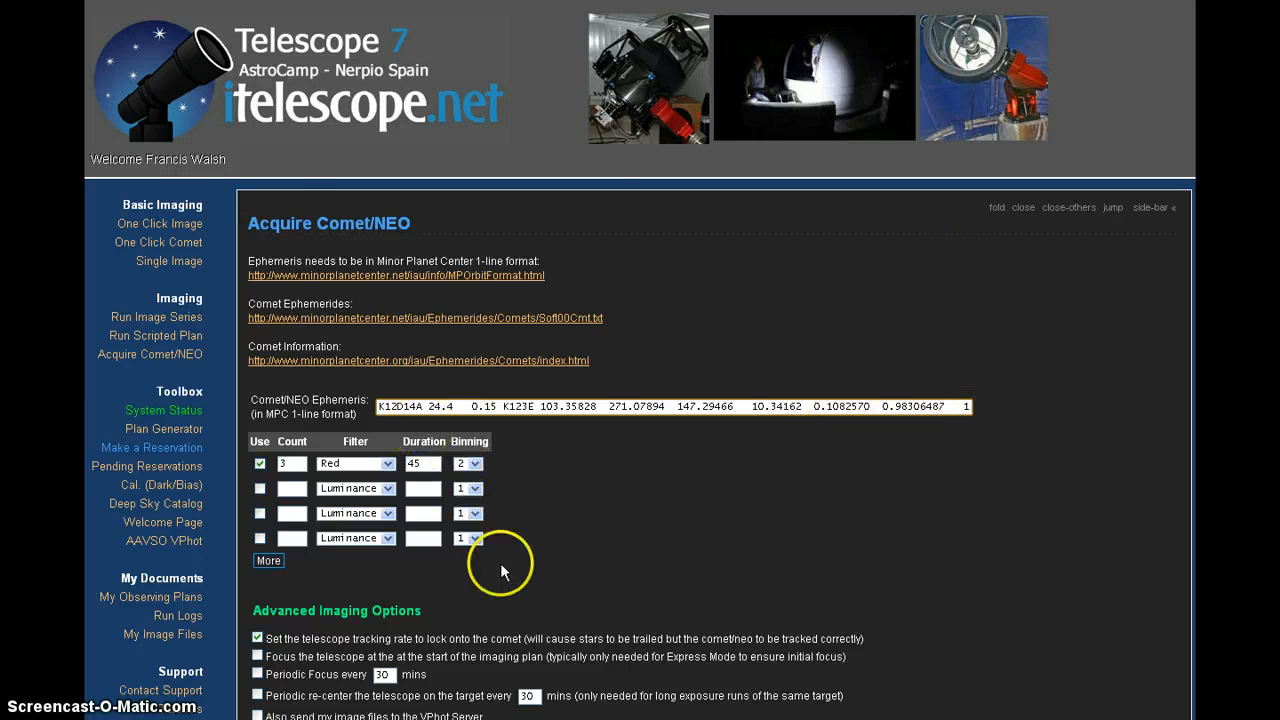
Submit the 2012 DA14 run with Acquire Images and dismiss the 'Run started successfully' popup.
scroll(down, 3)
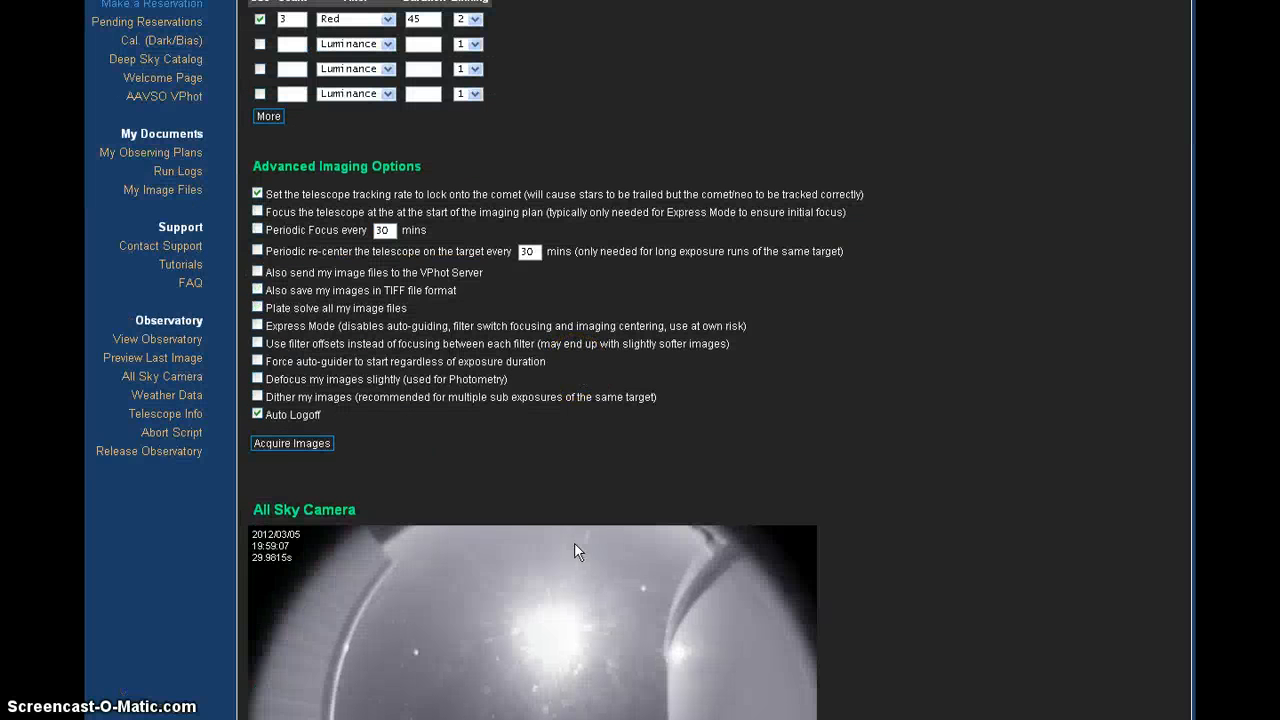
mouse_move(292, 444)
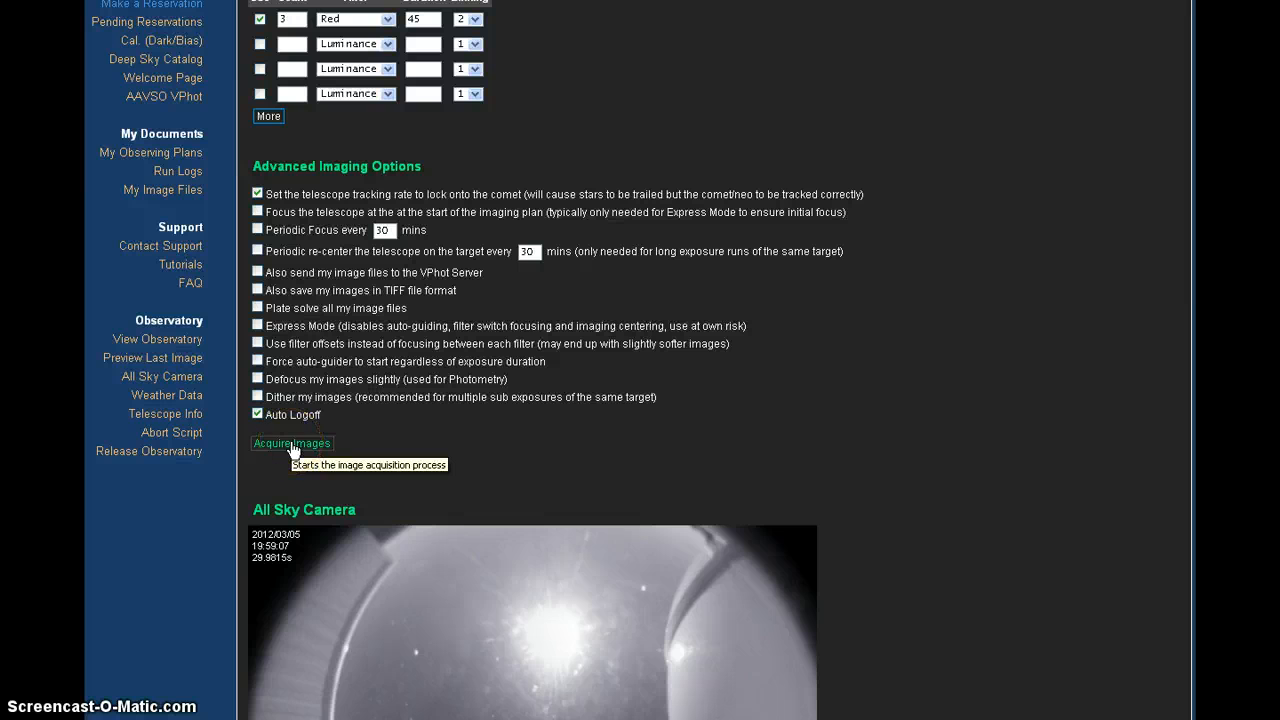
click(292, 444)
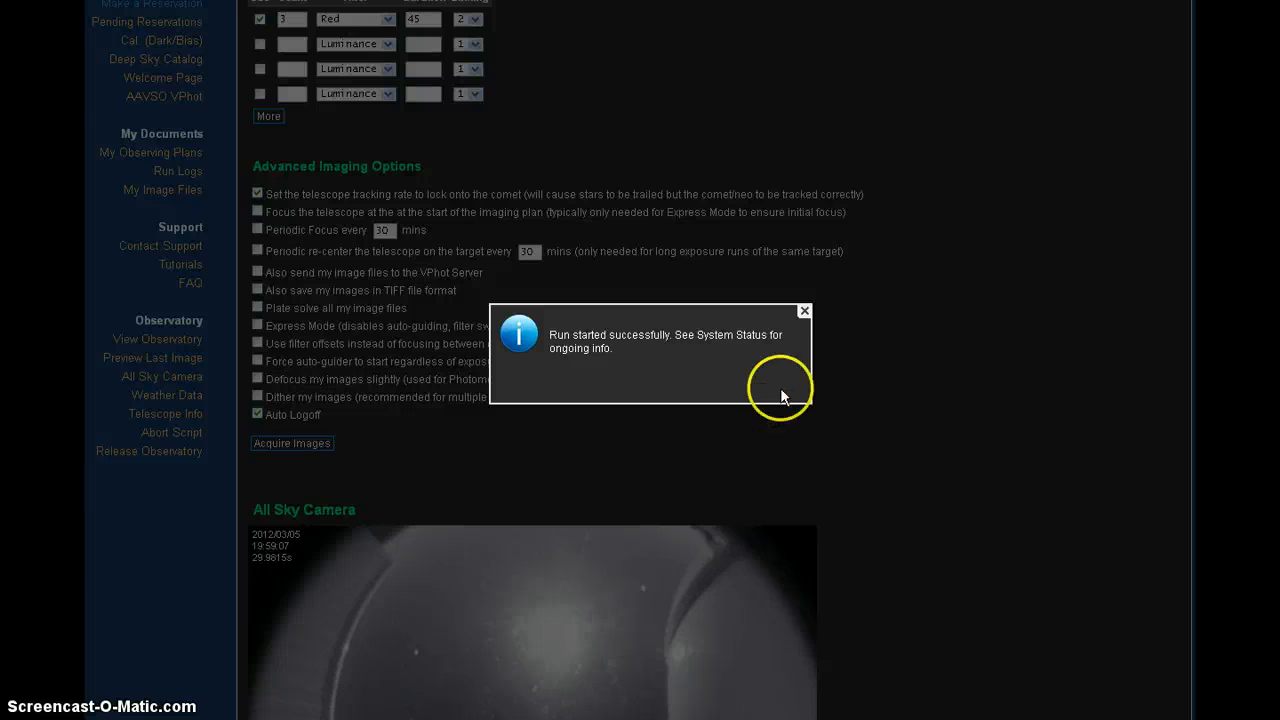
mouse_move(804, 310)
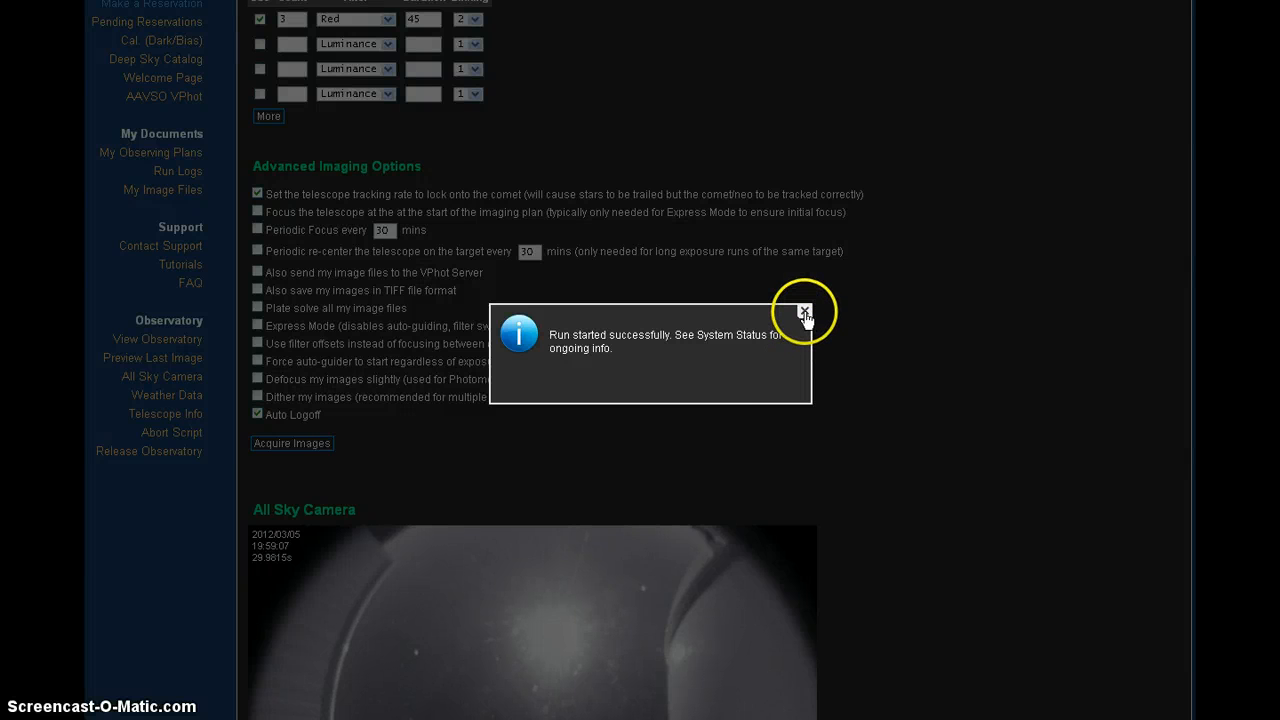
click(804, 308)
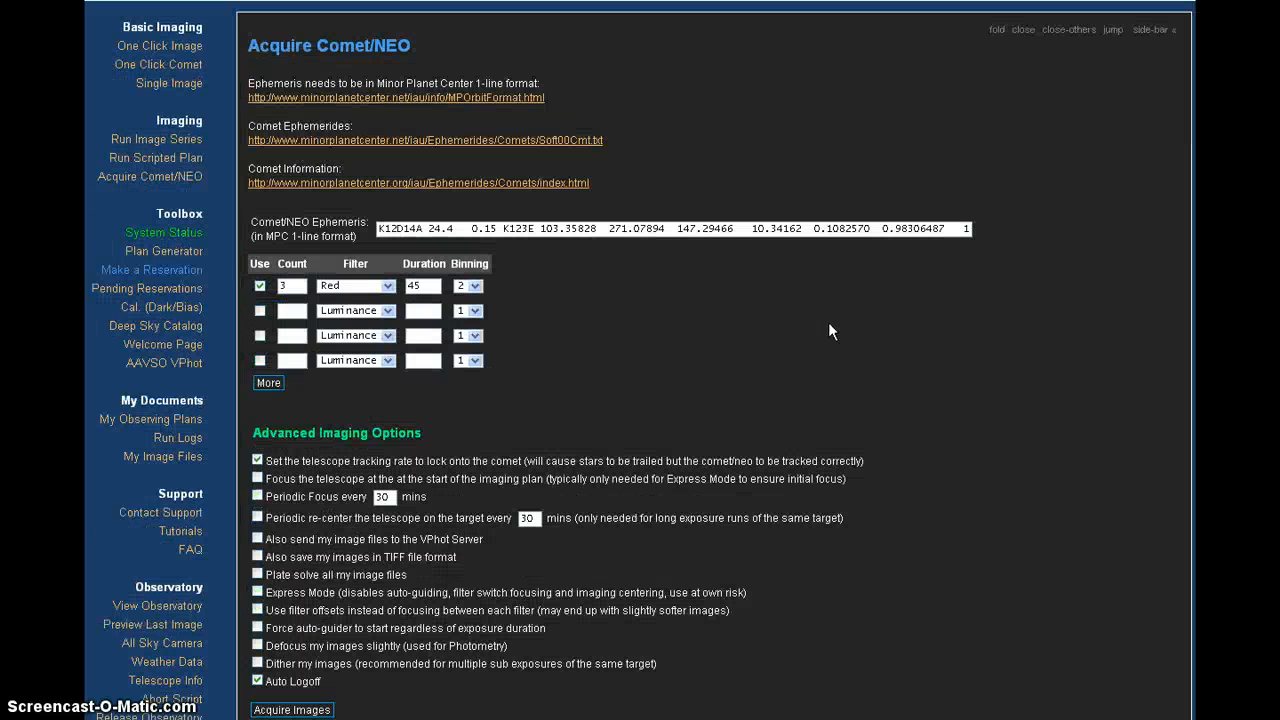
mouse_move(164, 232)
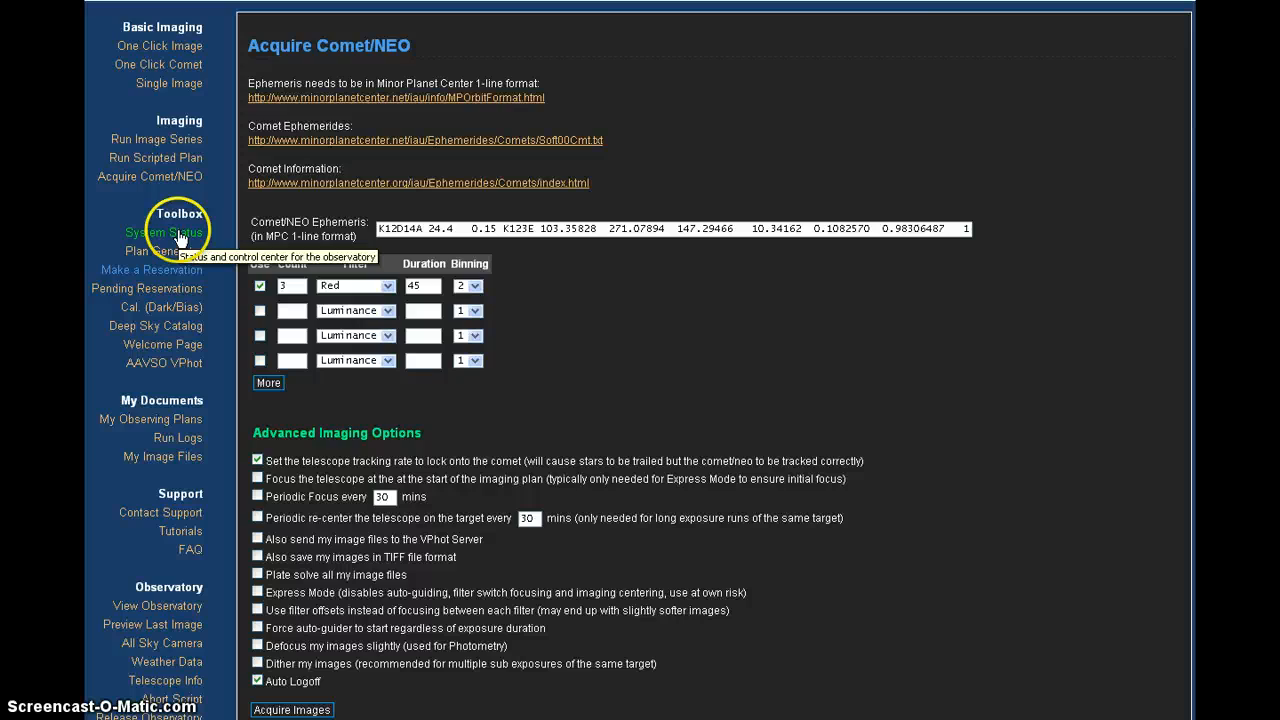
View System Status and follow the running script output until completion is reported.
click(162, 232)
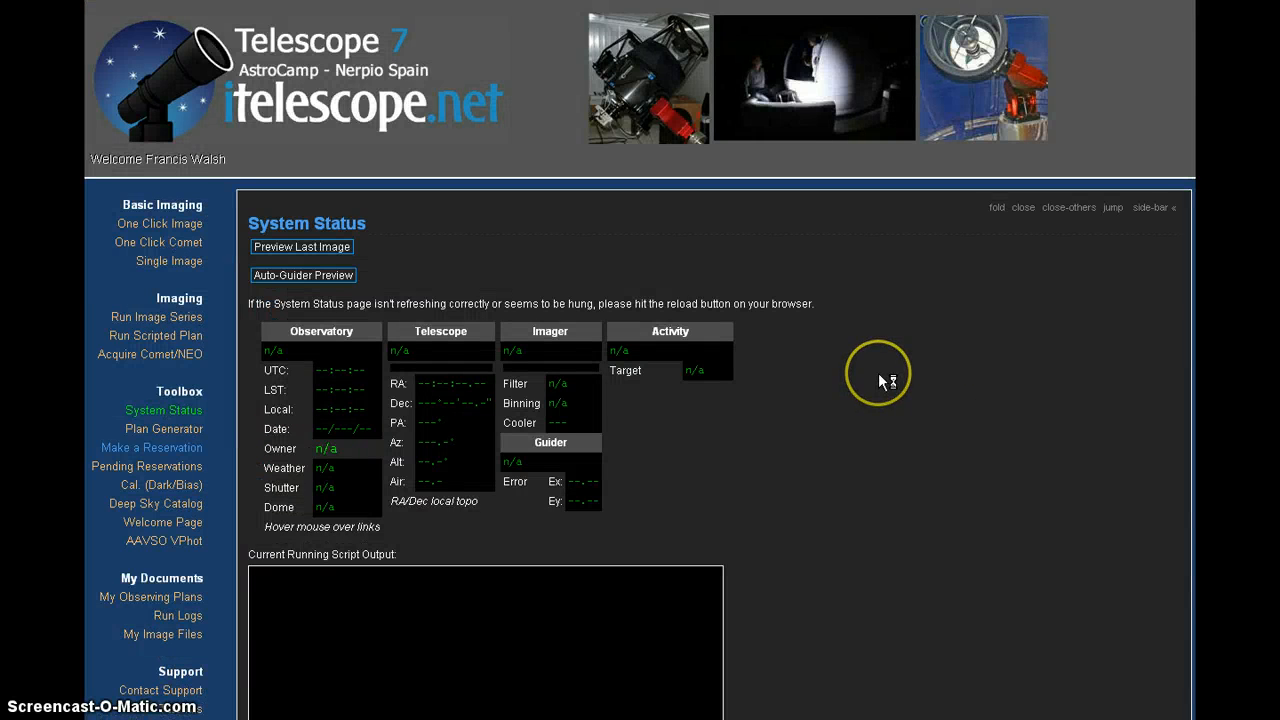
scroll(down, 3)
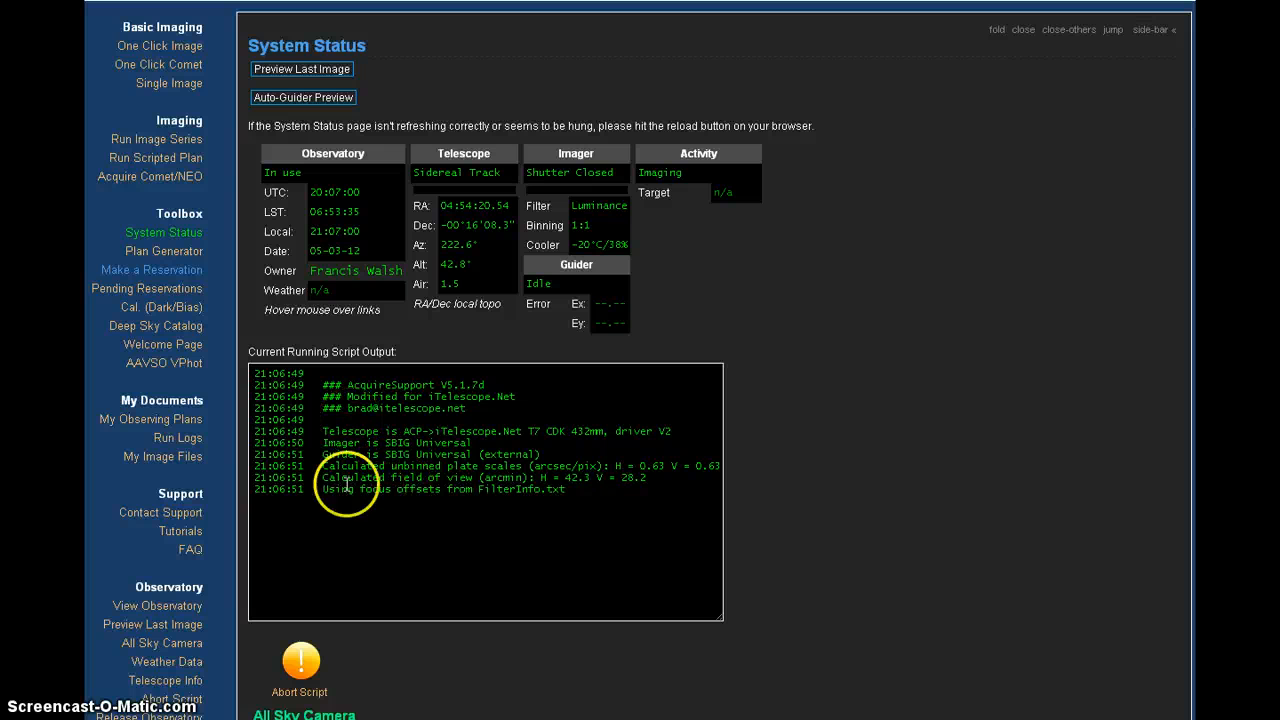
mouse_move(930, 388)
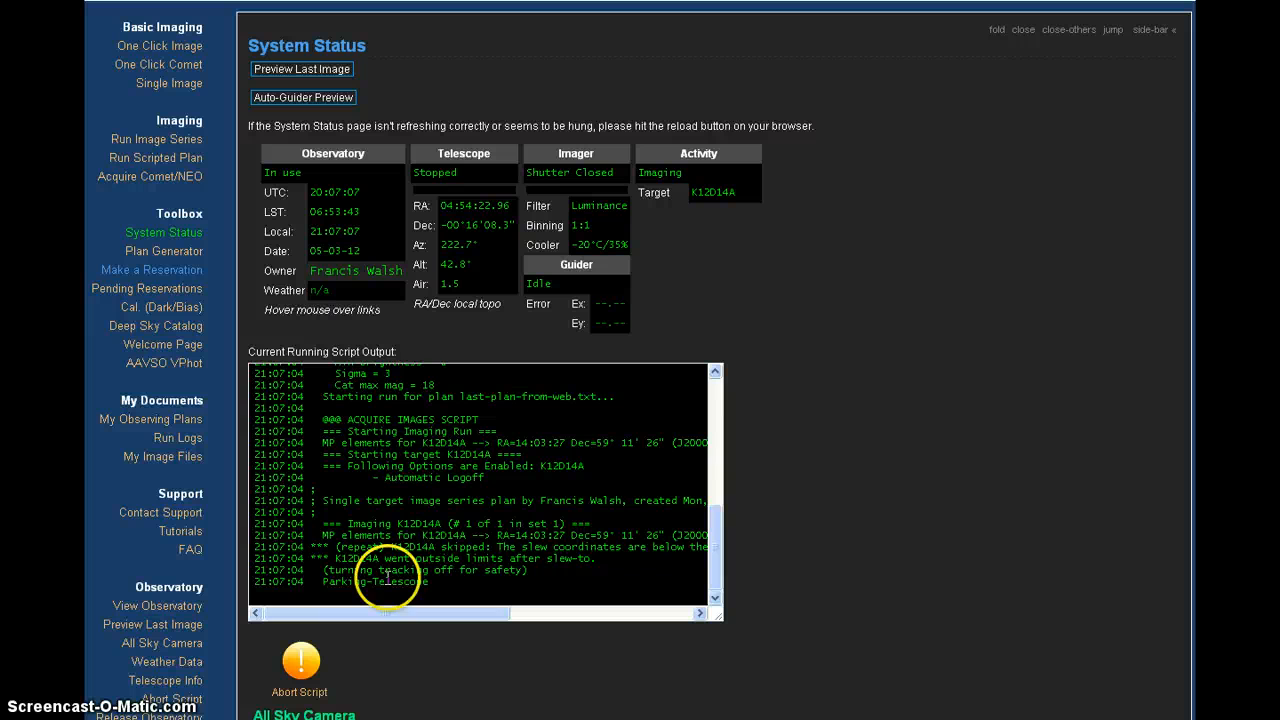
drag(280, 616, 370, 616)
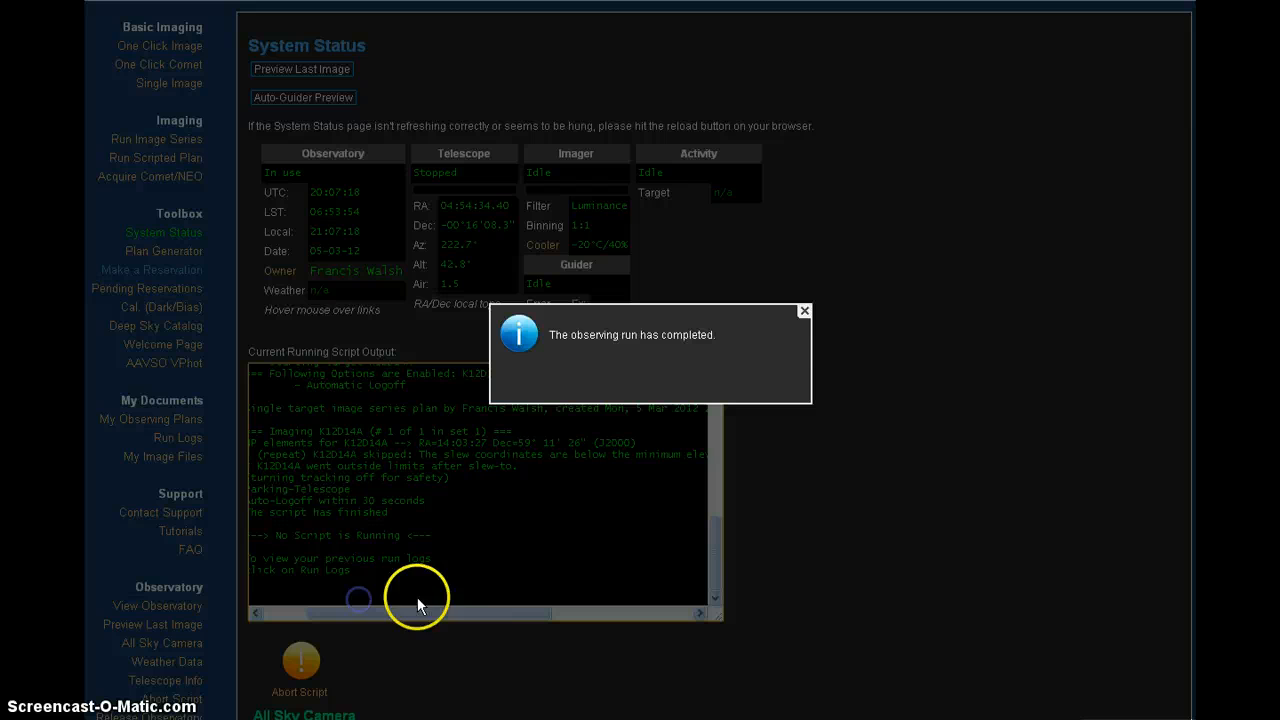
Dismiss the run-completed notice and read the 'below minimum elevation, skipped' log line.
click(804, 310)
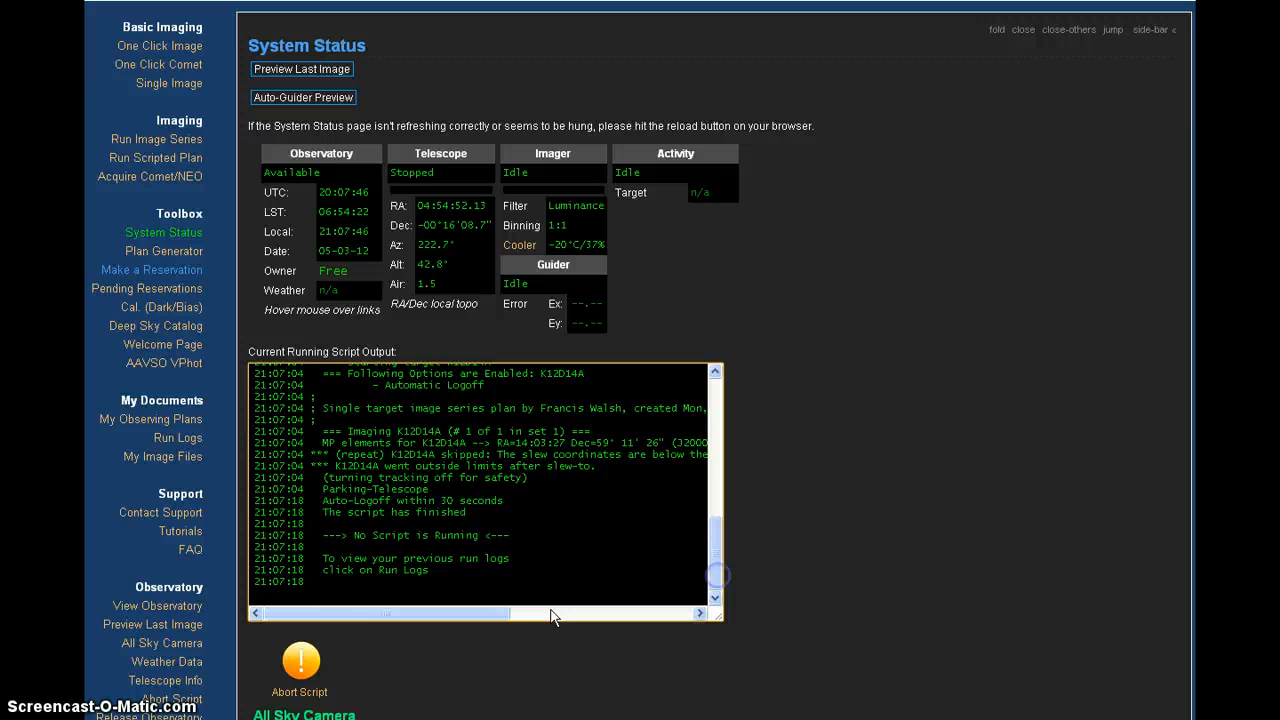
drag(550, 612, 404, 618)
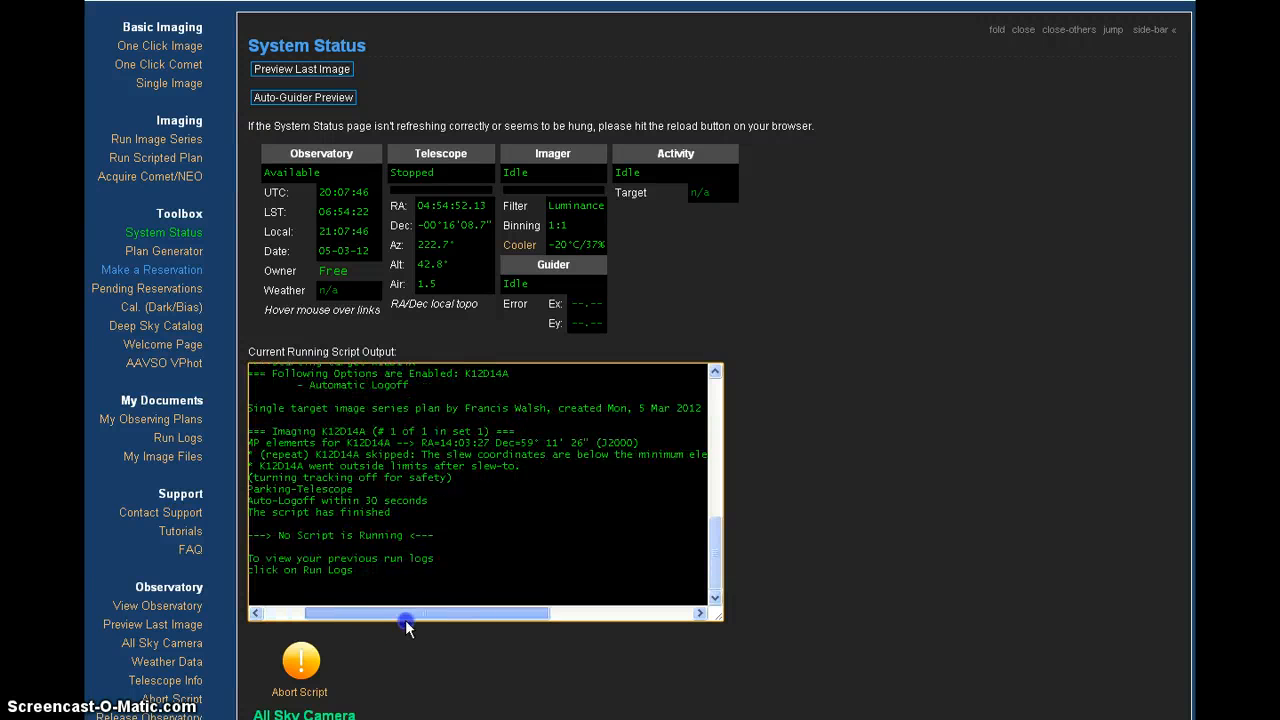
drag(404, 616, 484, 616)
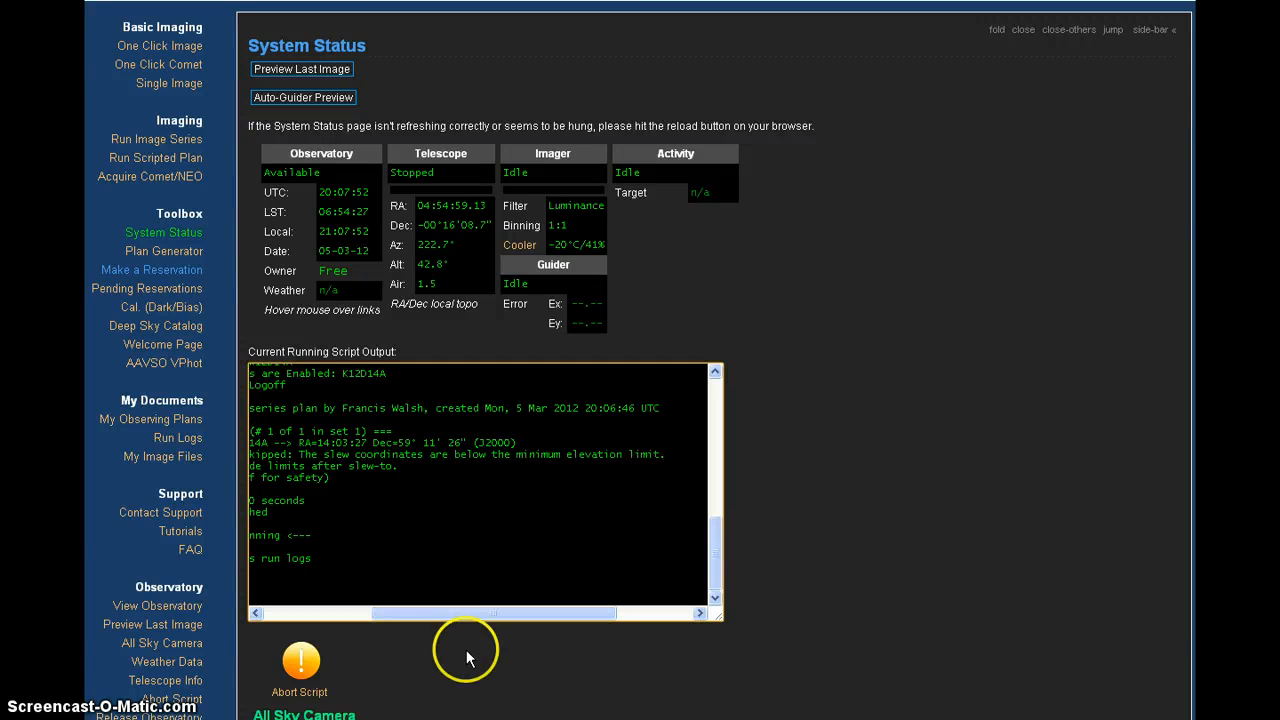
mouse_move(470, 658)
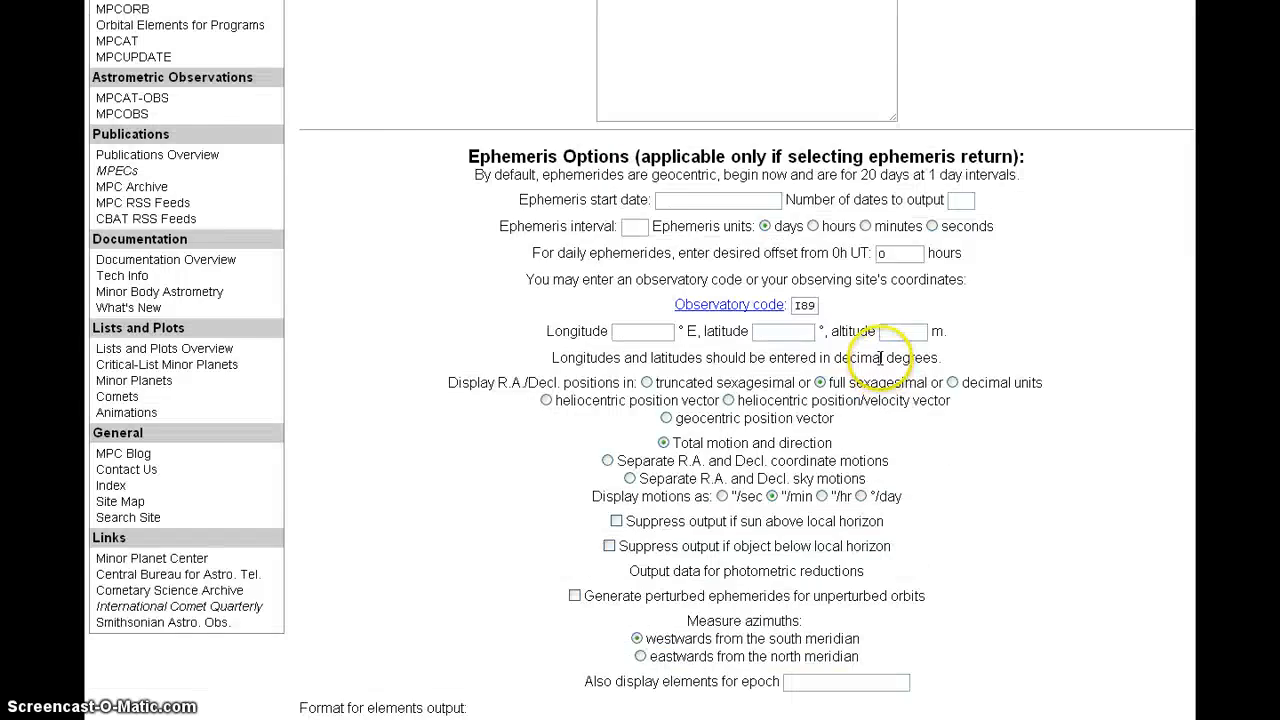
scroll(down, 3)
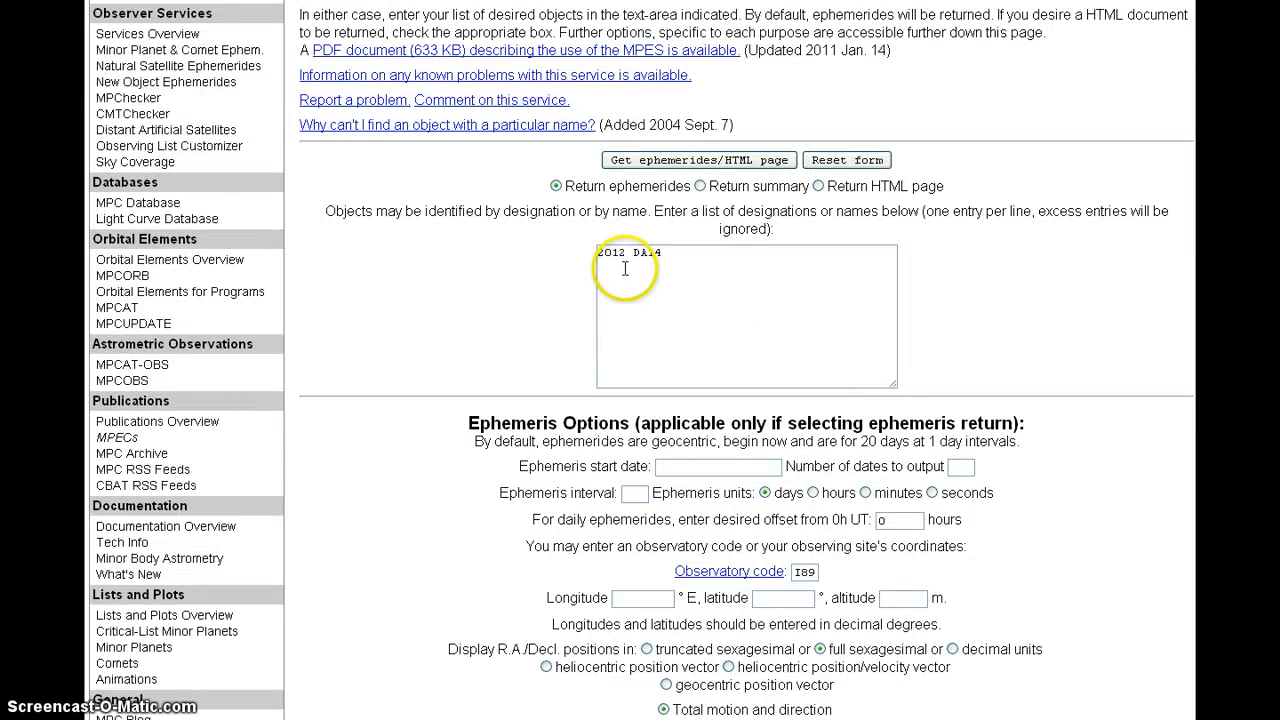
scroll(down, 3)
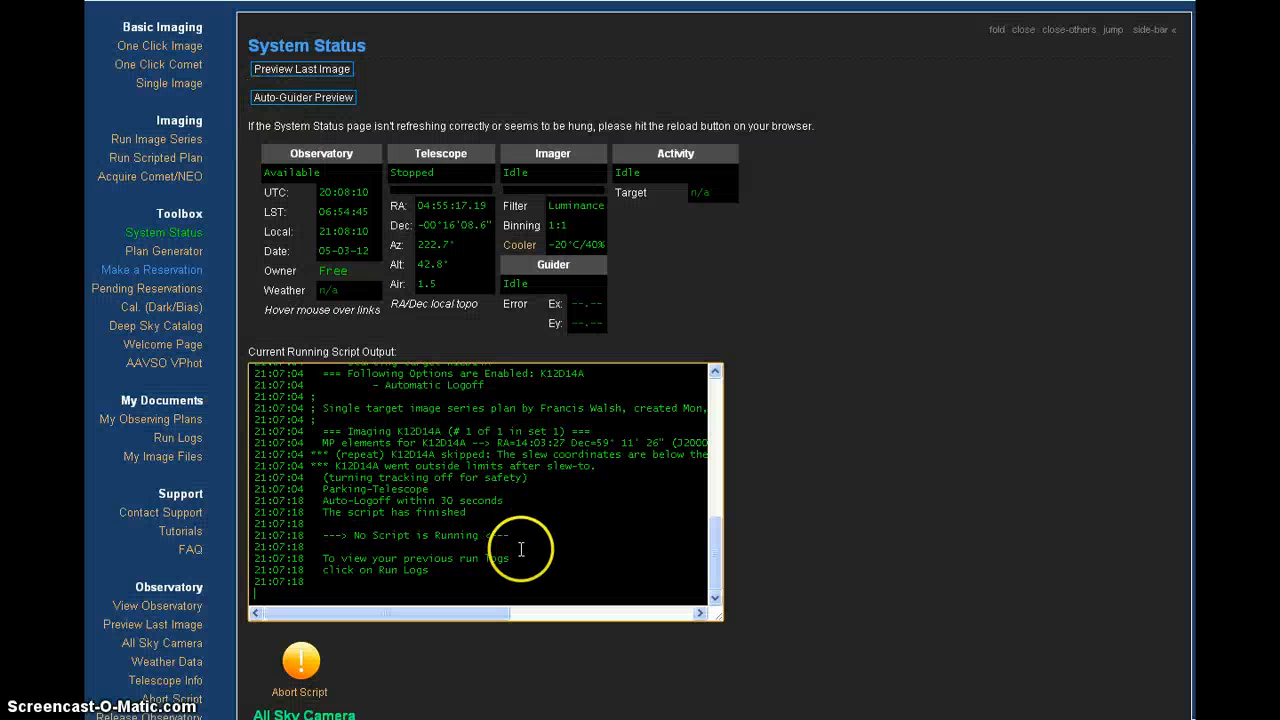
mouse_move(448, 458)
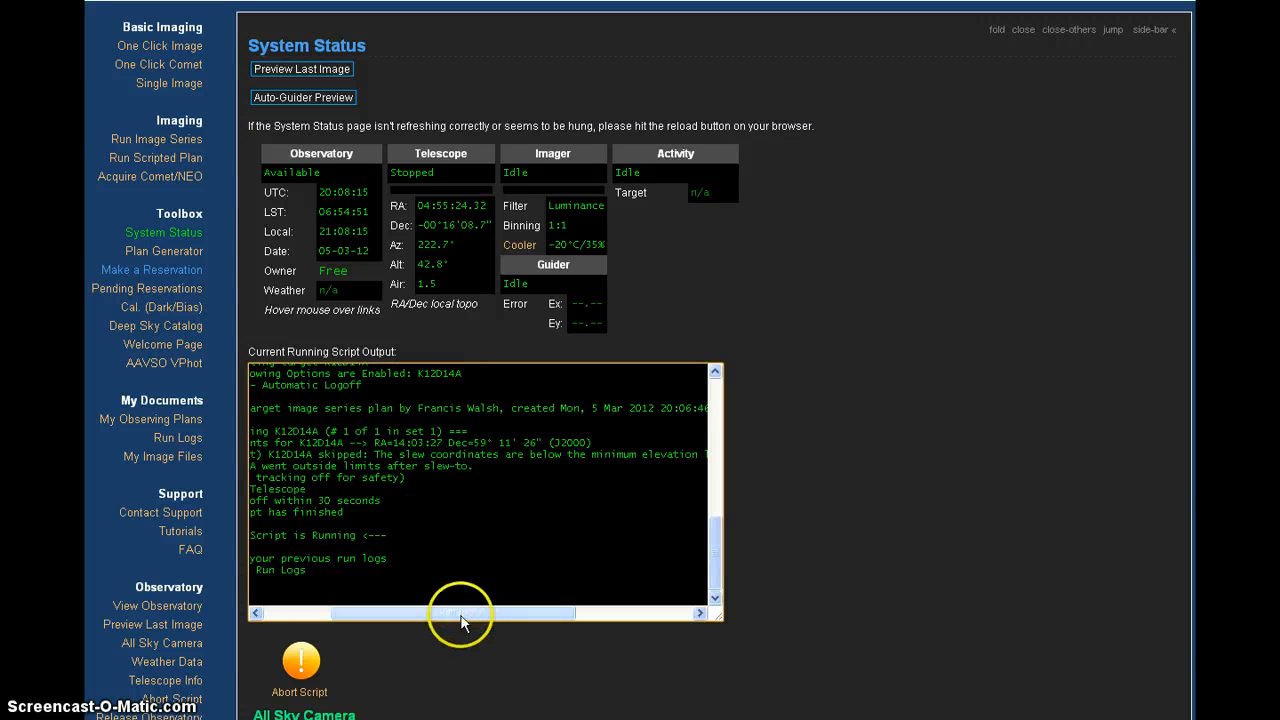
drag(460, 612, 490, 612)
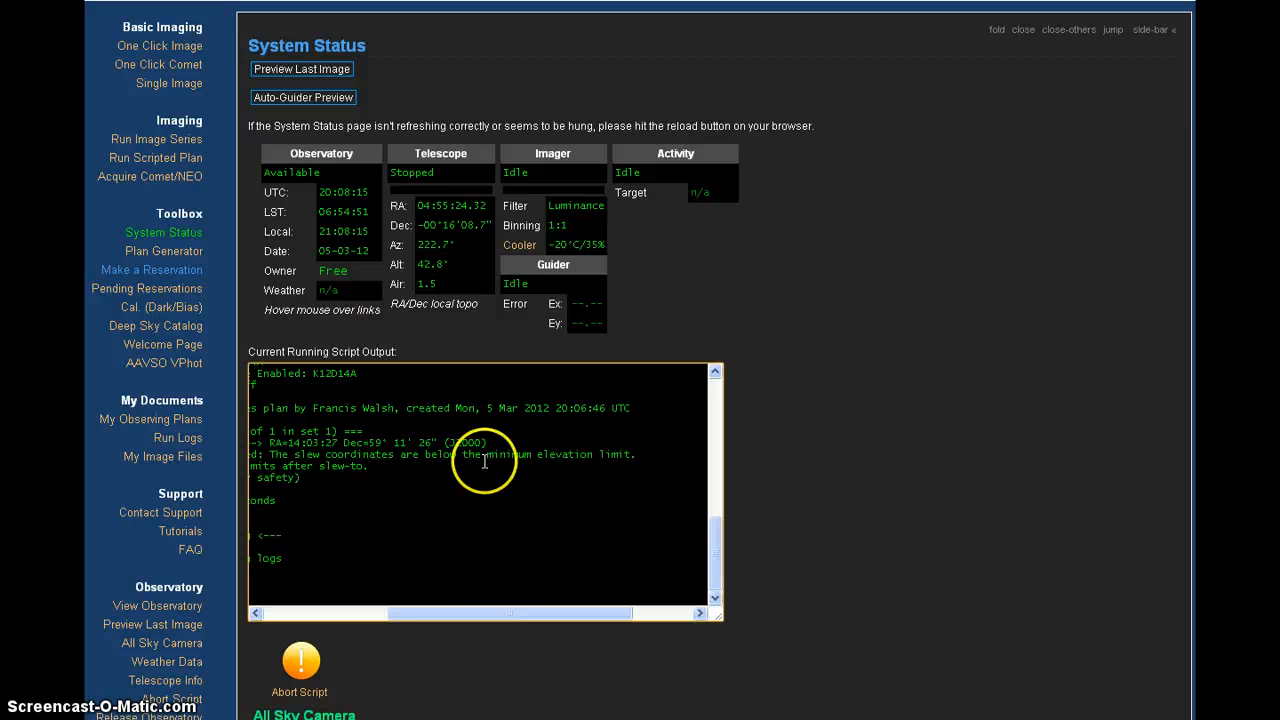
mouse_move(528, 564)
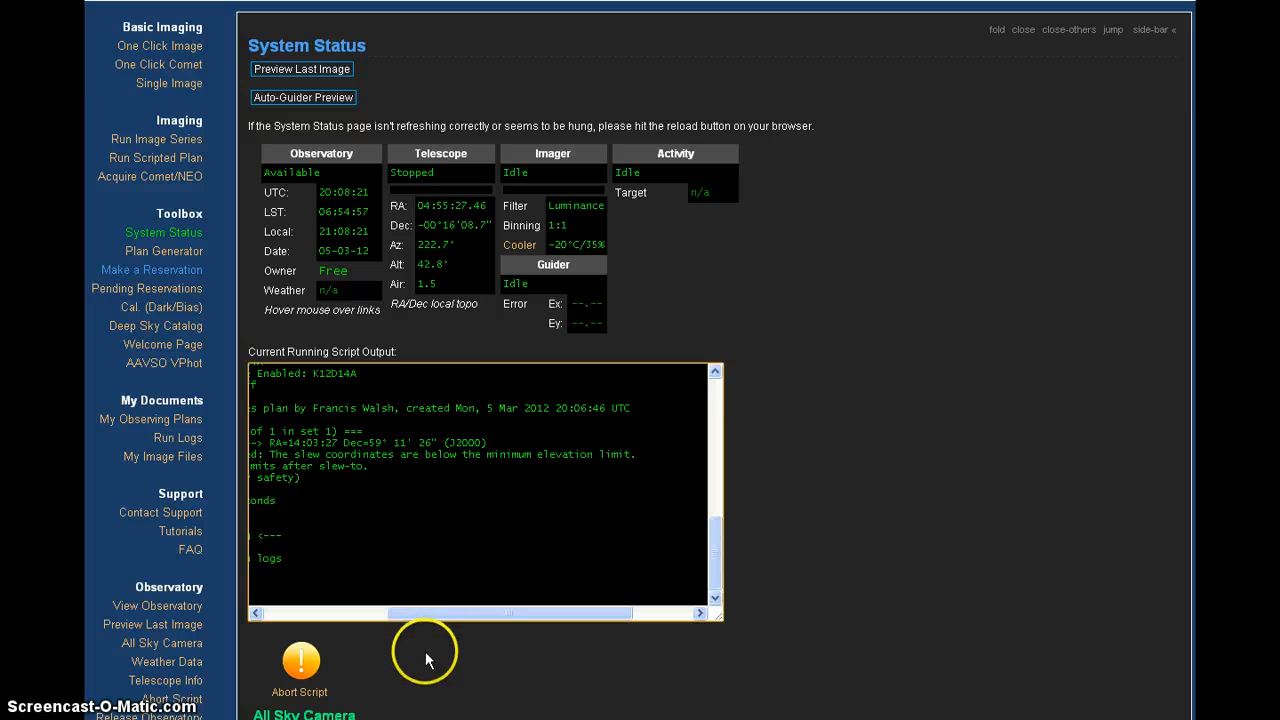
mouse_move(428, 660)
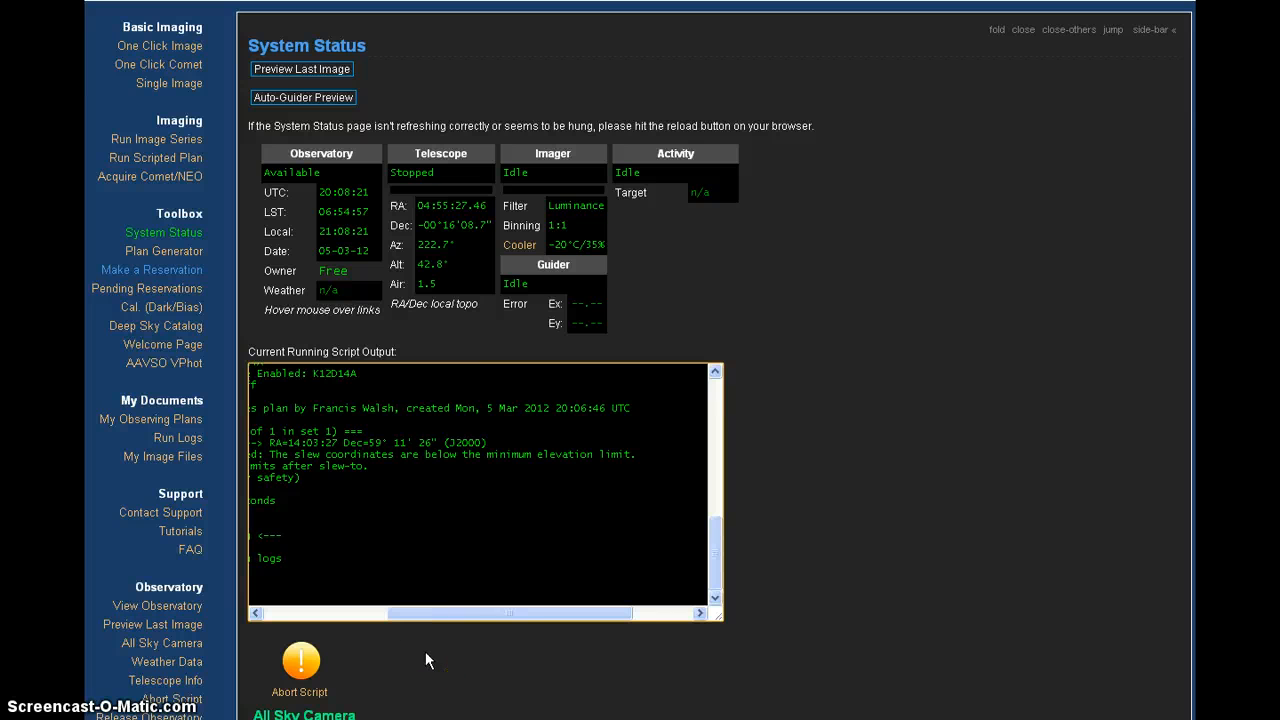